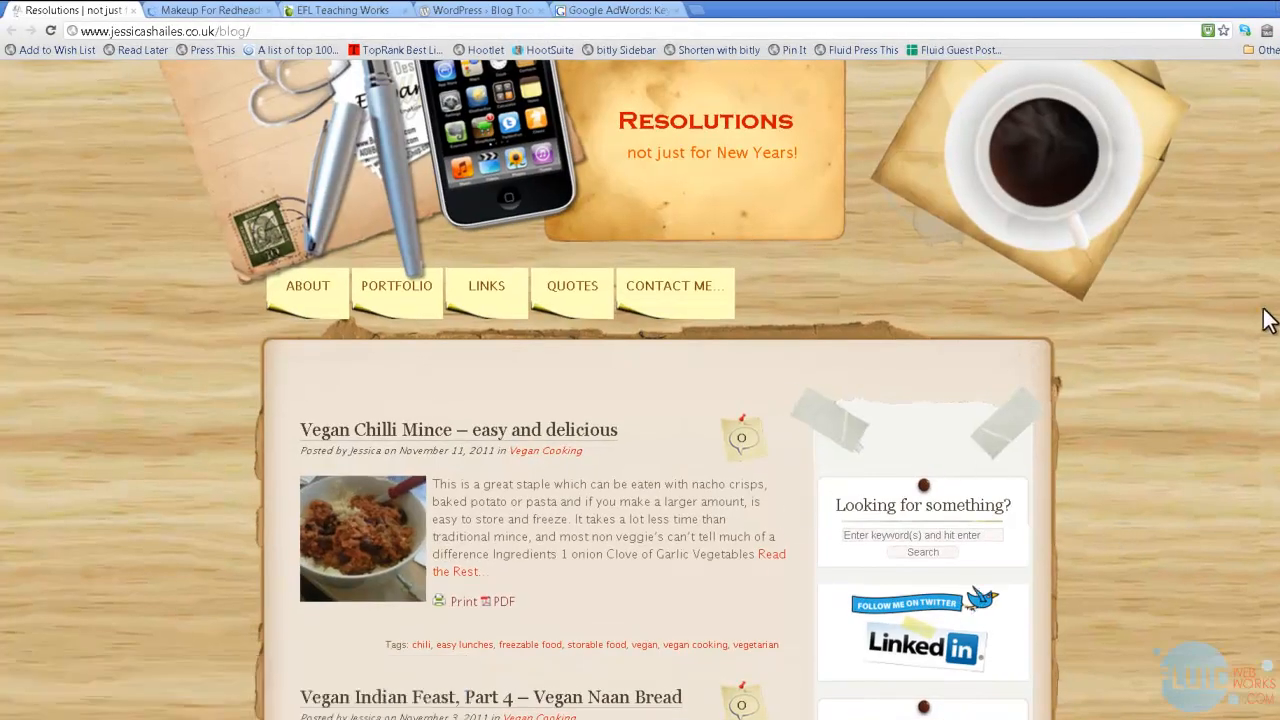
- Switch to Everything for Redheads and browse its News, Views & Info posts down to the red-haired babies article
{"action": "scroll", "scroll_direction": "down", "scroll_amount": 3}
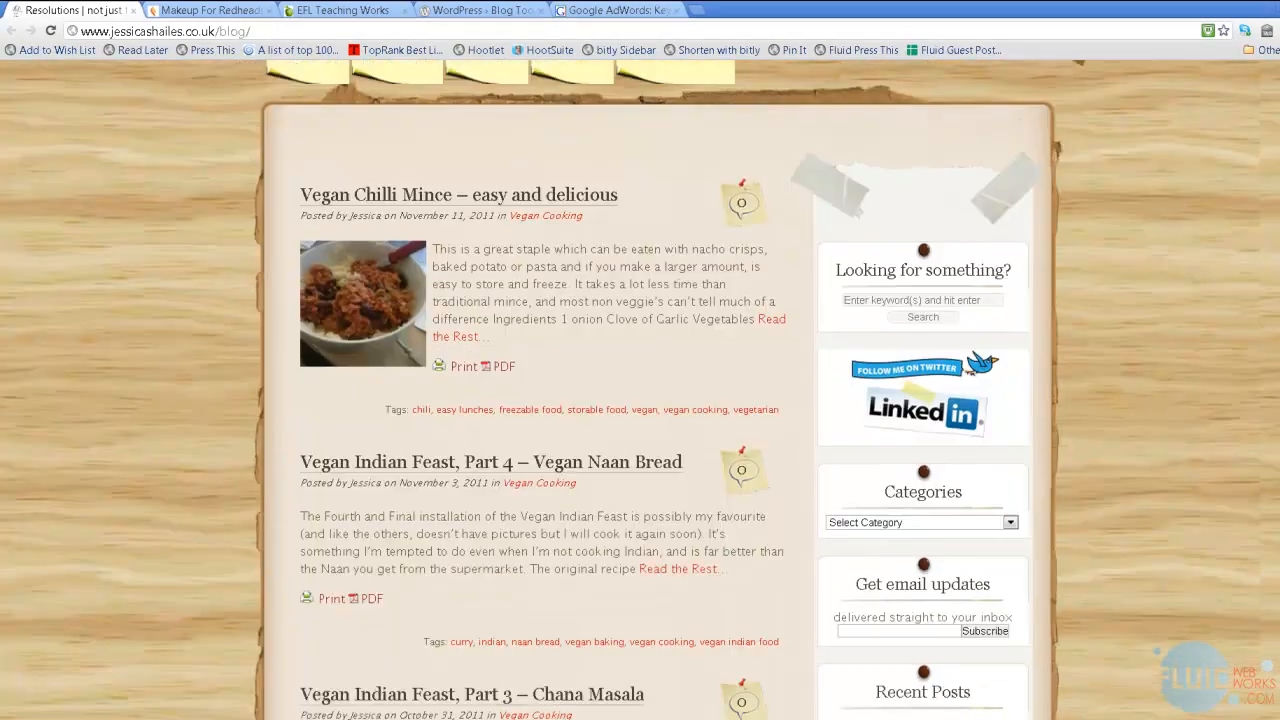
{"action": "scroll", "scroll_direction": "up", "scroll_amount": 3}
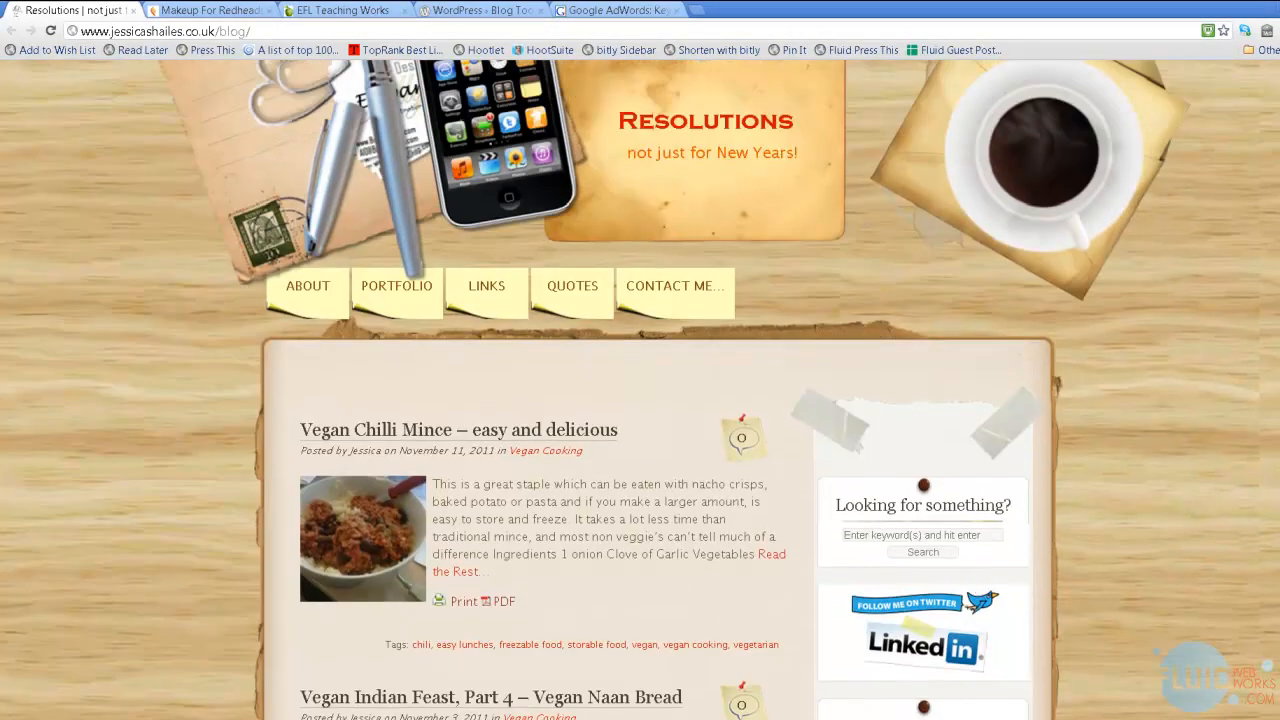
{"action": "scroll", "scroll_direction": "down", "scroll_amount": 3}
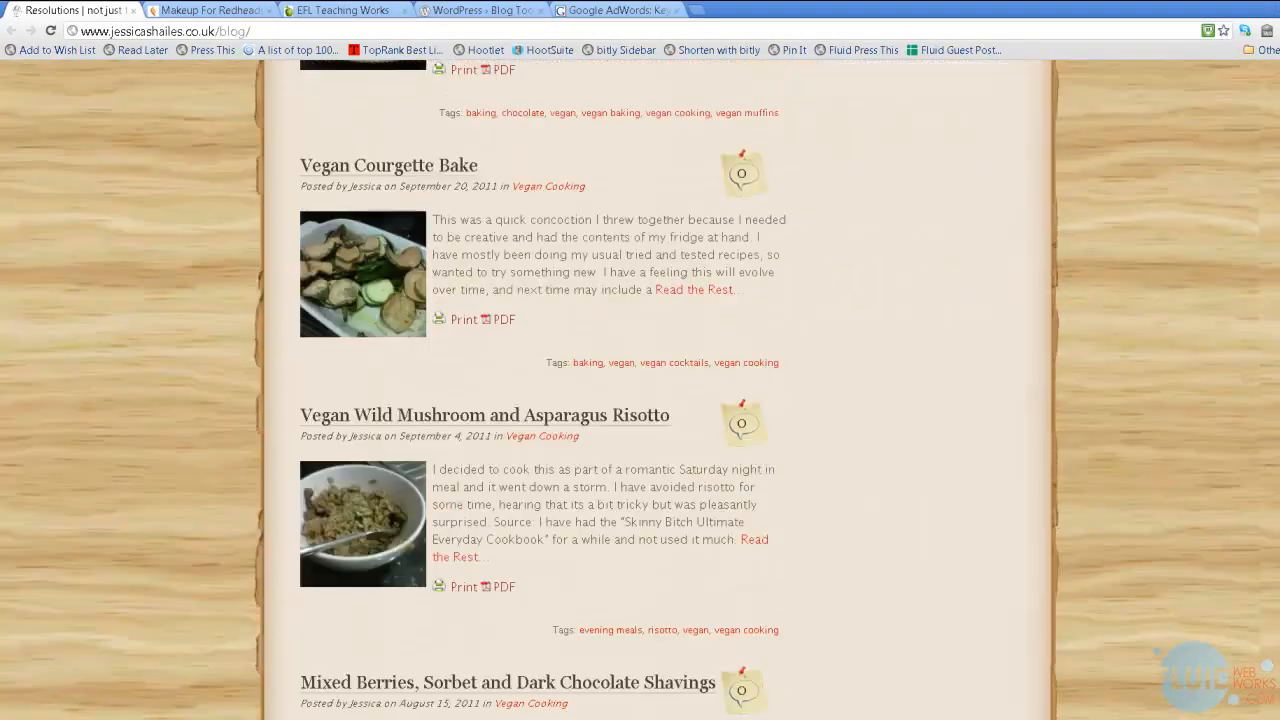
{"action": "scroll", "scroll_direction": "up", "scroll_amount": 3}
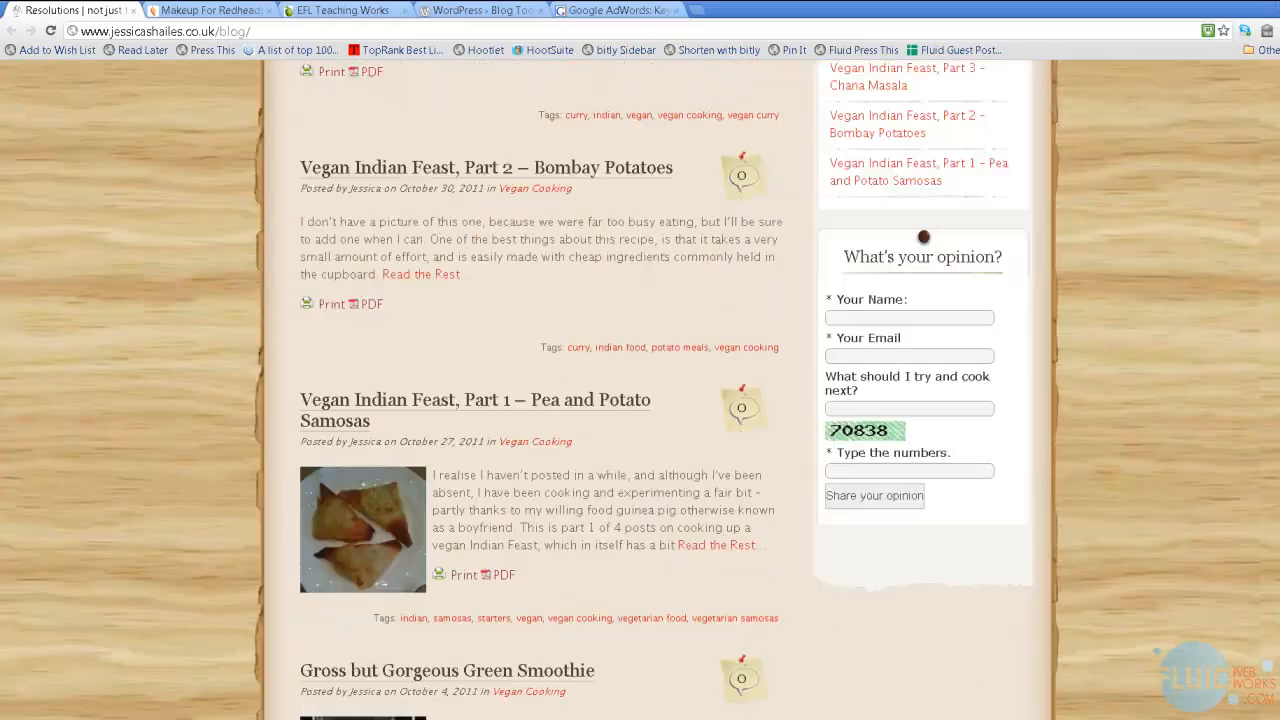
{"action": "scroll", "scroll_direction": "up", "scroll_amount": 3}
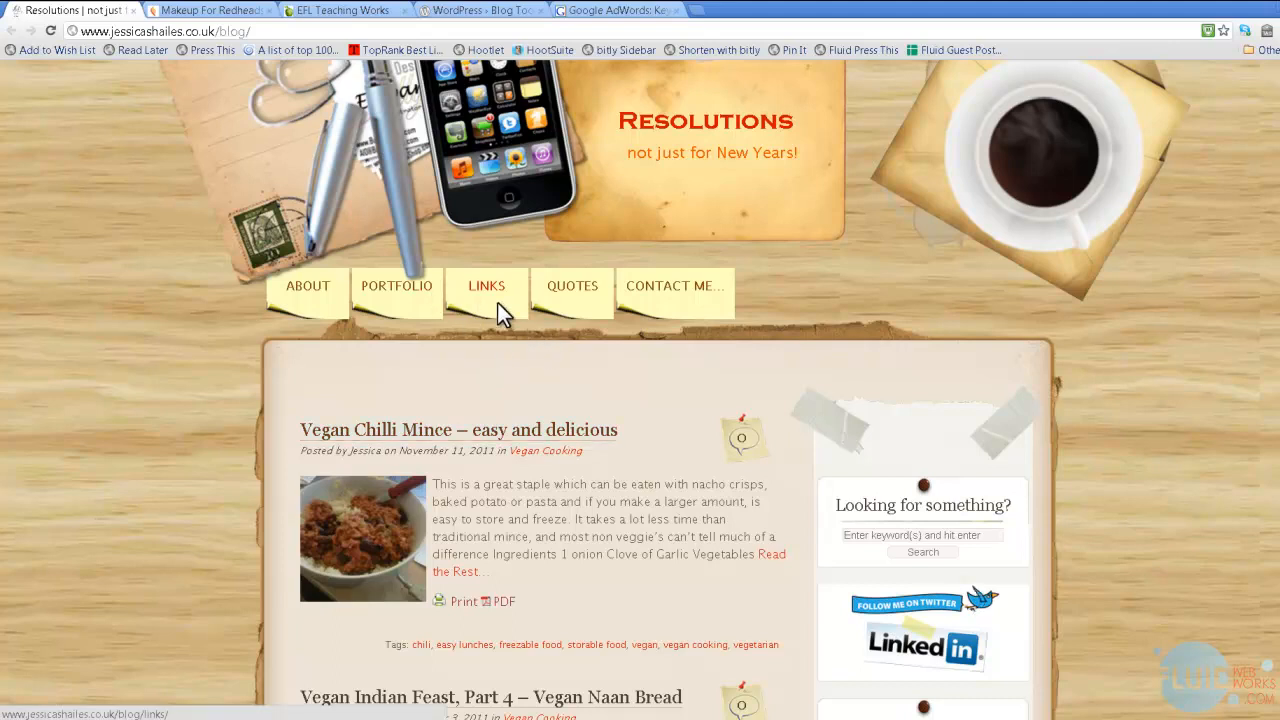
{"action": "mouse_move", "coordinate": [450, 288]}
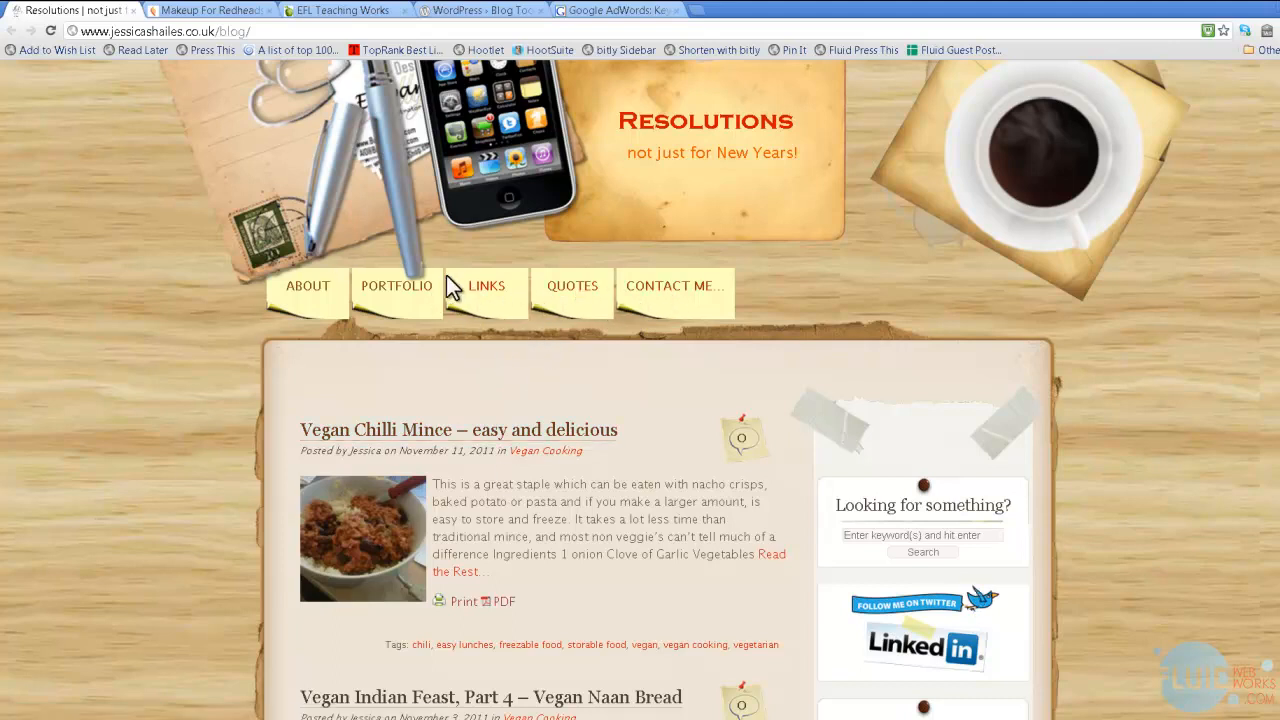
{"action": "mouse_move", "coordinate": [78, 38]}
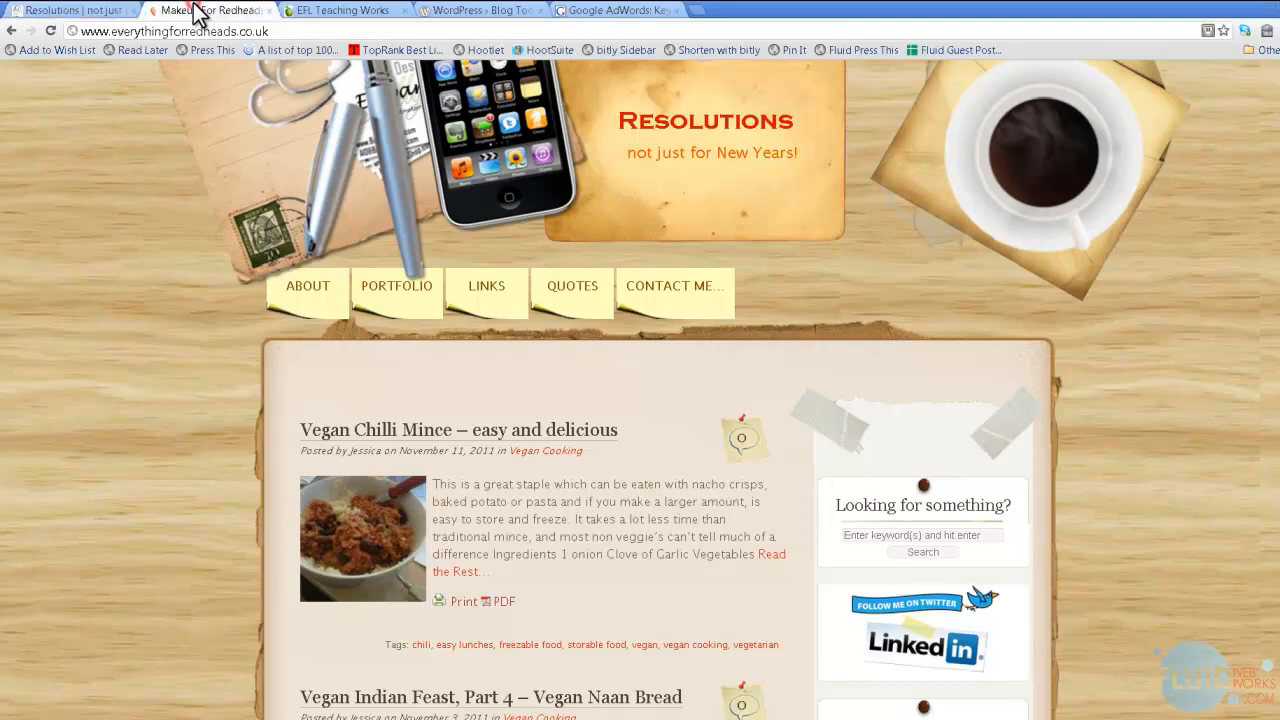
{"action": "left_click", "coordinate": [210, 8]}
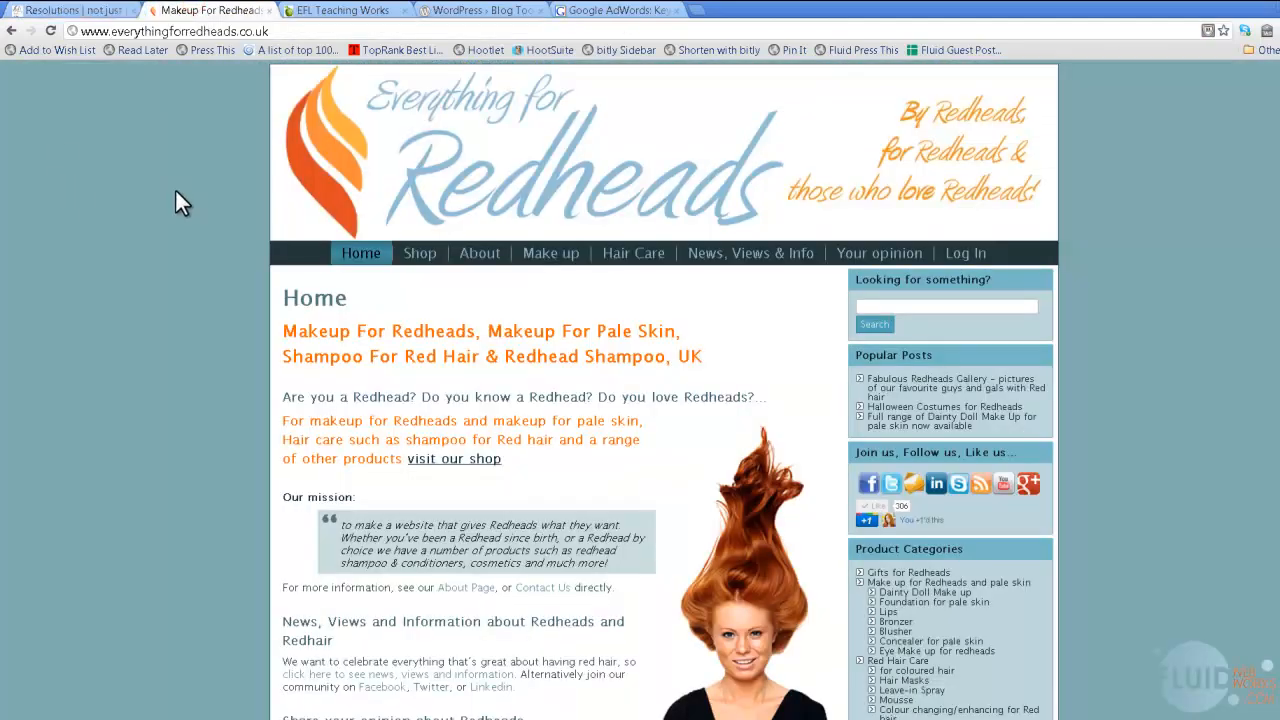
{"action": "mouse_move", "coordinate": [420, 356]}
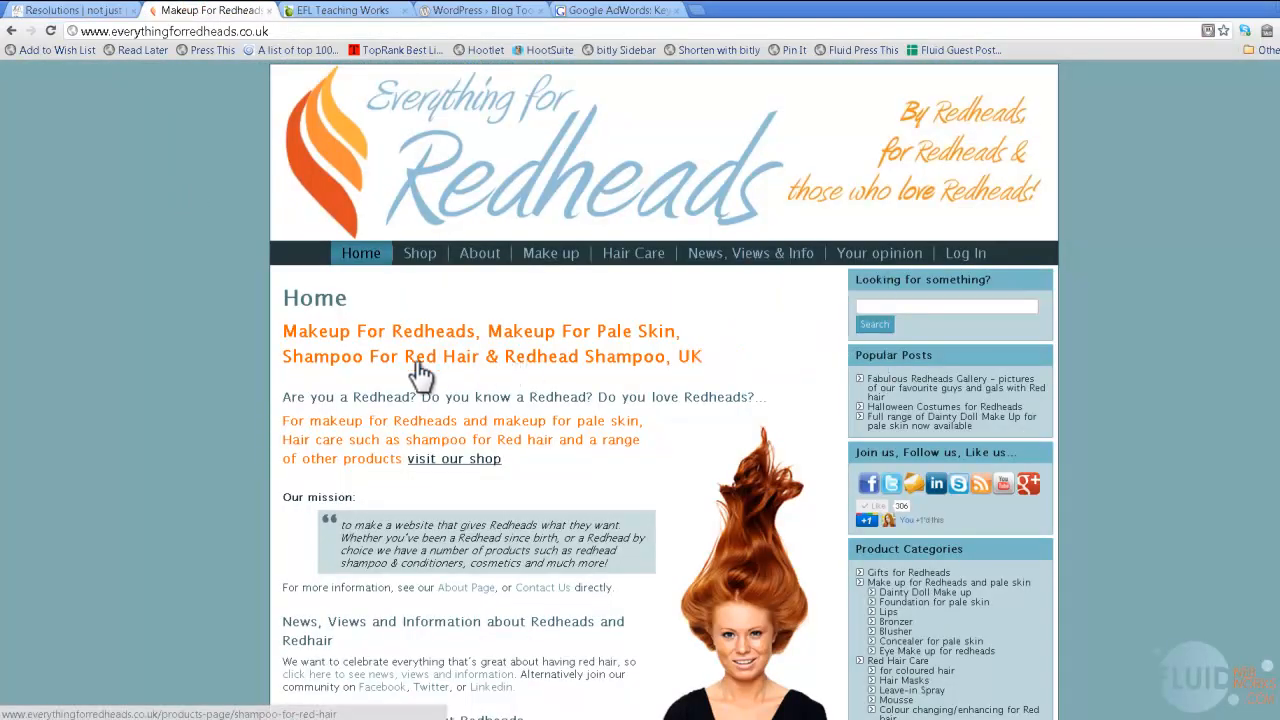
{"action": "left_click", "coordinate": [480, 252]}
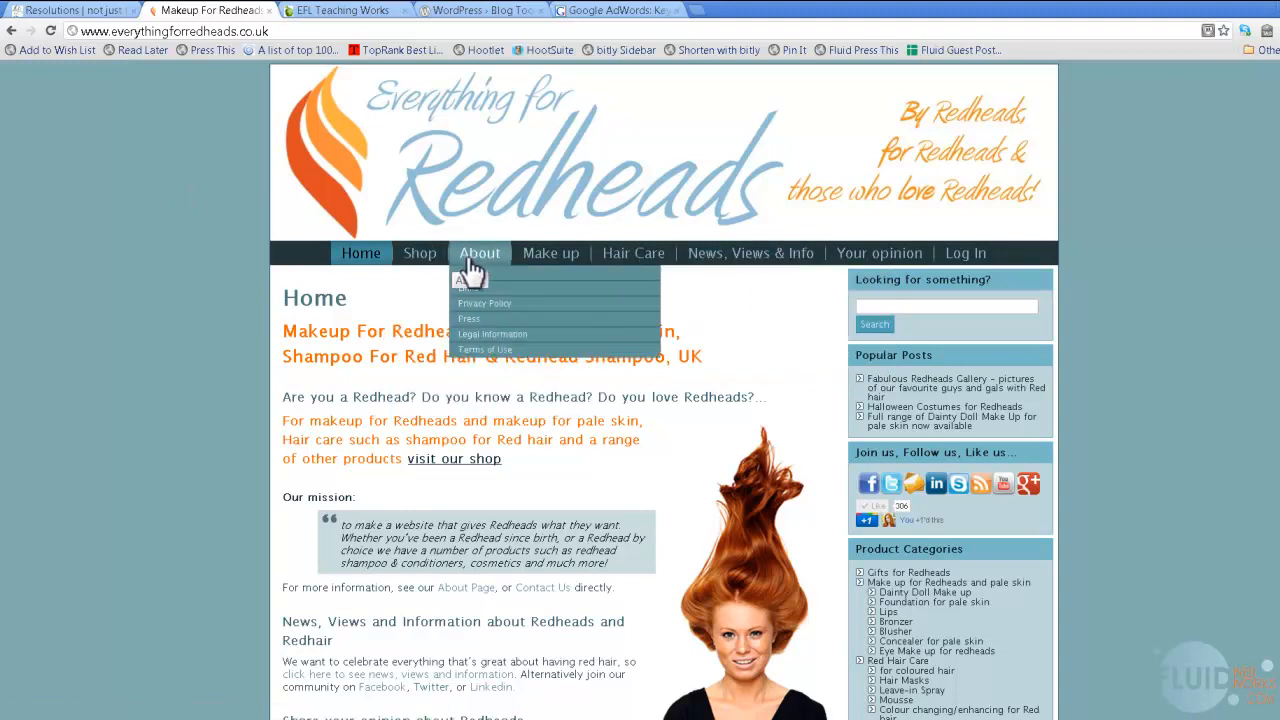
{"action": "mouse_move", "coordinate": [750, 252]}
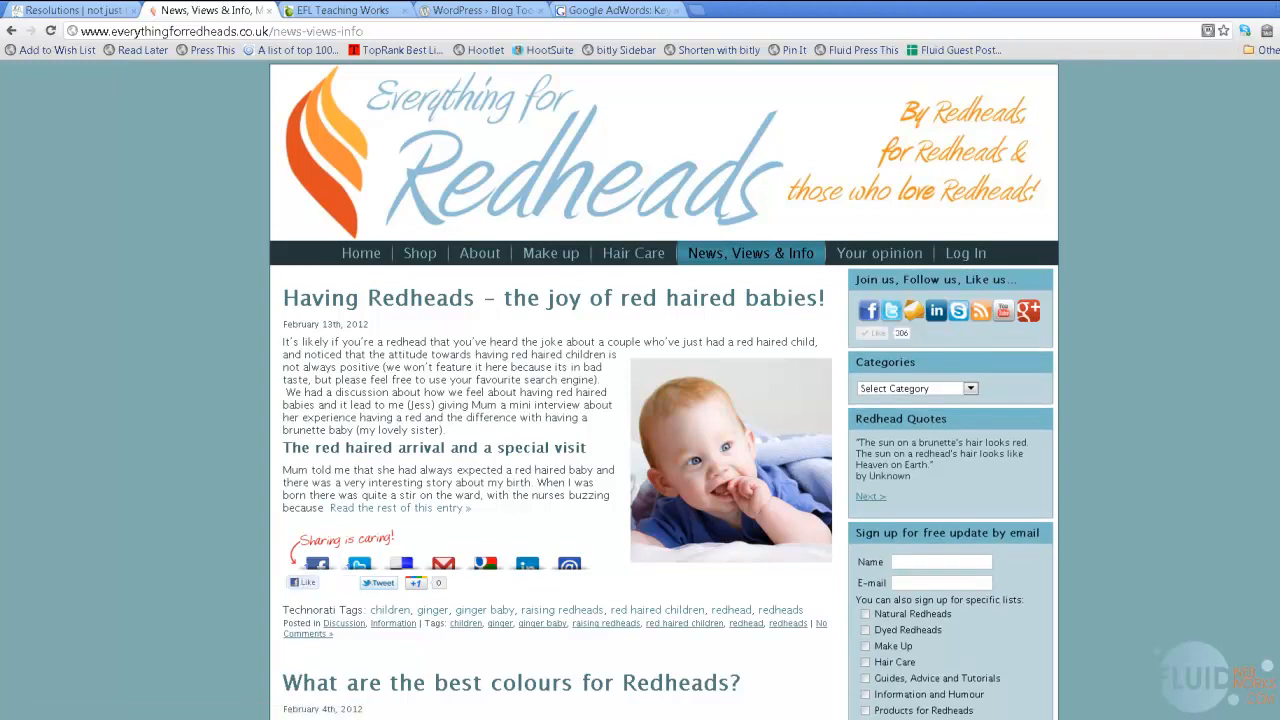
{"action": "scroll", "scroll_direction": "down", "scroll_amount": 3}
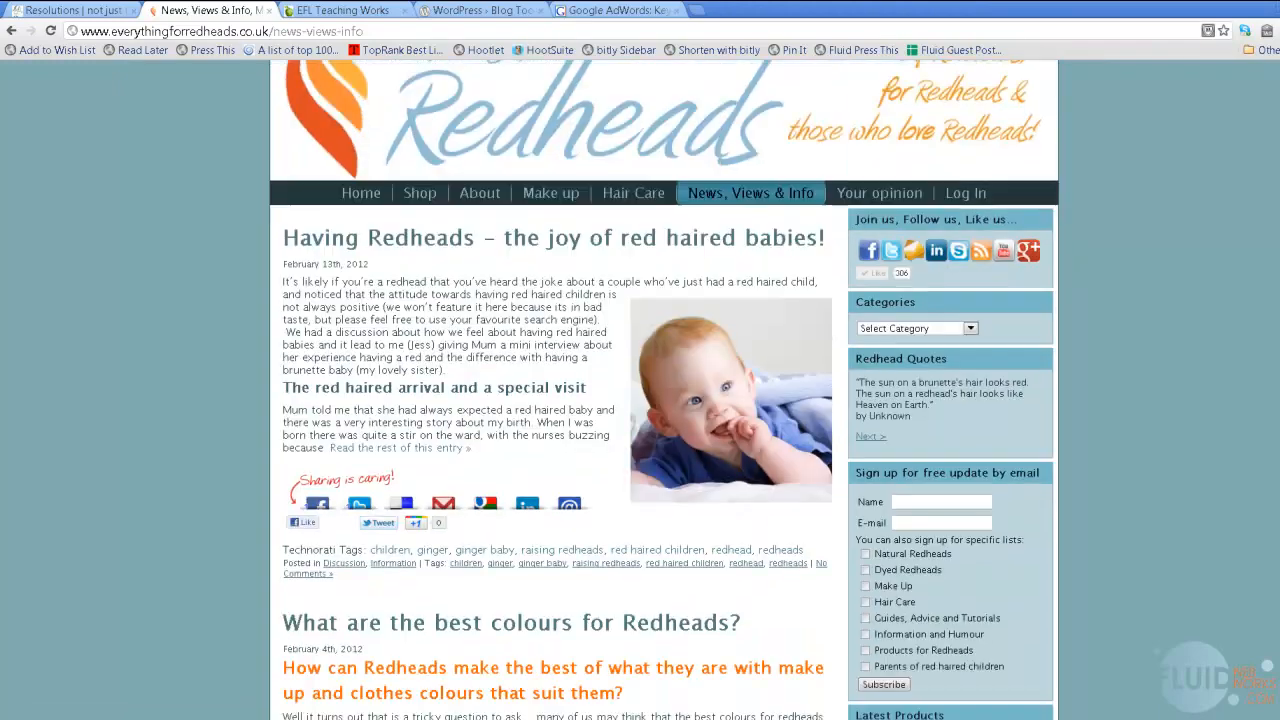
{"action": "scroll", "scroll_direction": "down", "scroll_amount": 3}
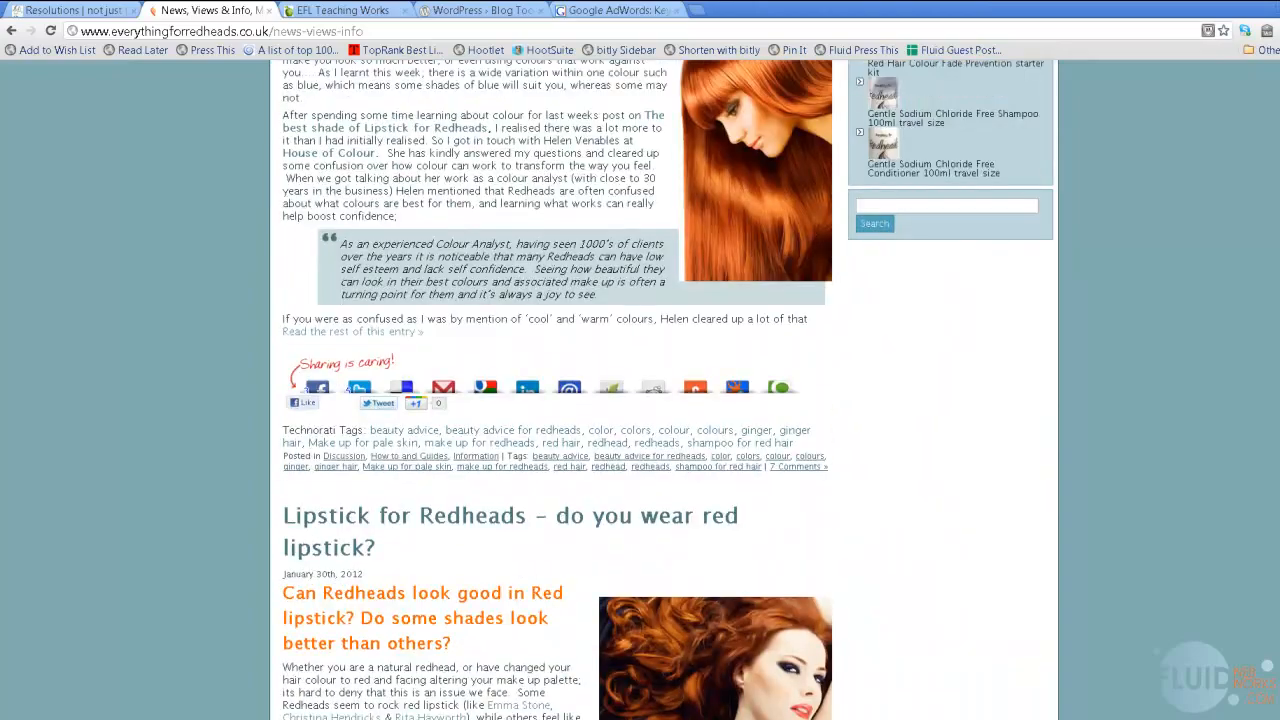
- Switch to EFL Teaching Works and scroll through its lesson posts, returning to the Welcome post
{"action": "left_click", "coordinate": [340, 10]}
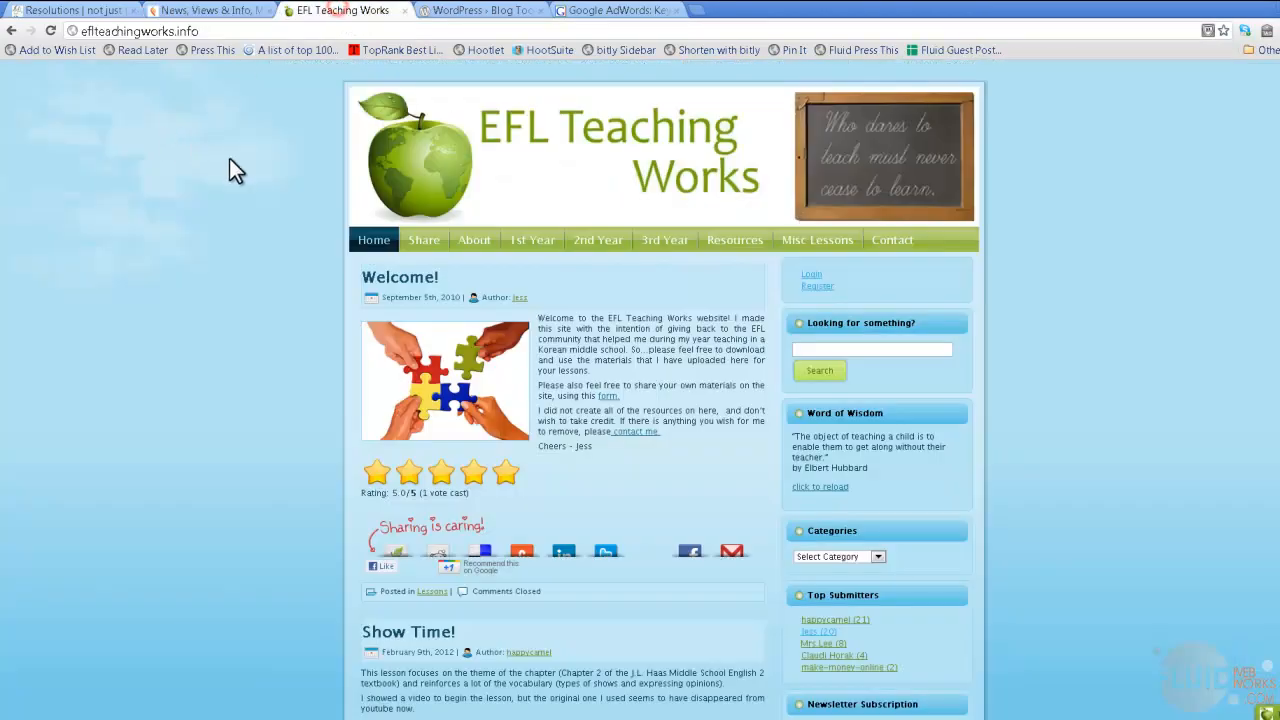
{"action": "mouse_move", "coordinate": [164, 260]}
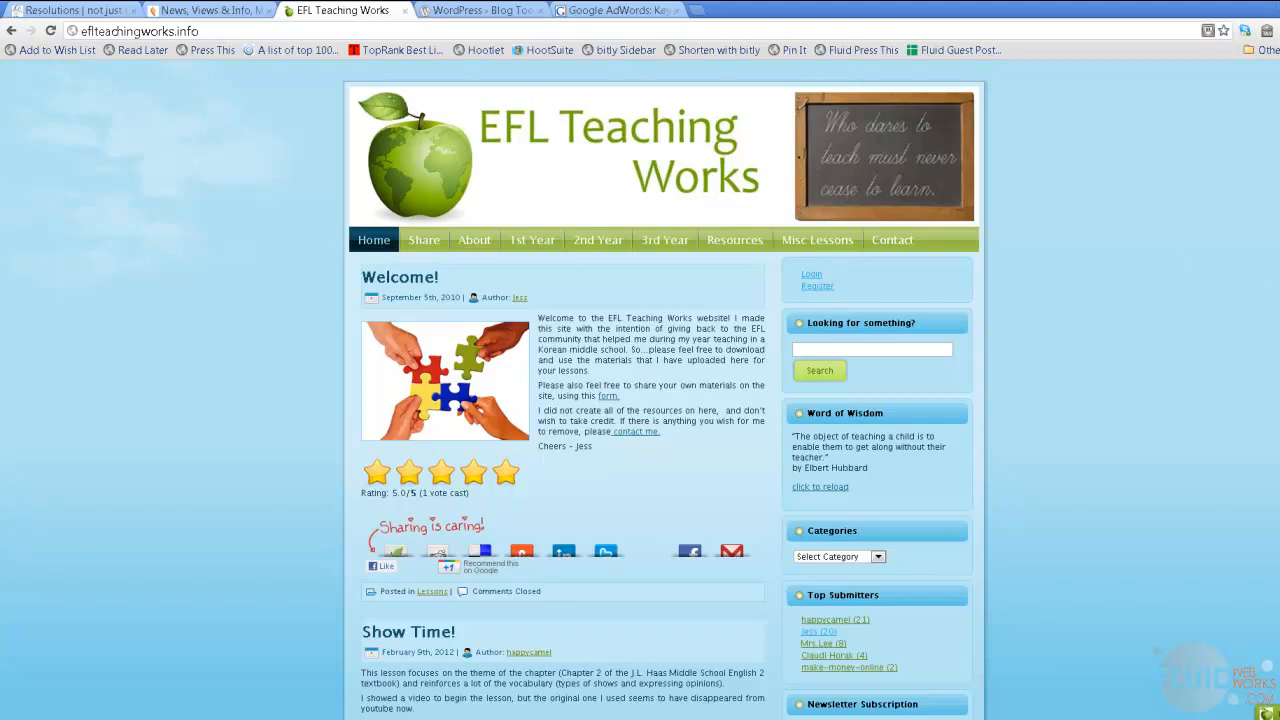
{"action": "mouse_move", "coordinate": [640, 516]}
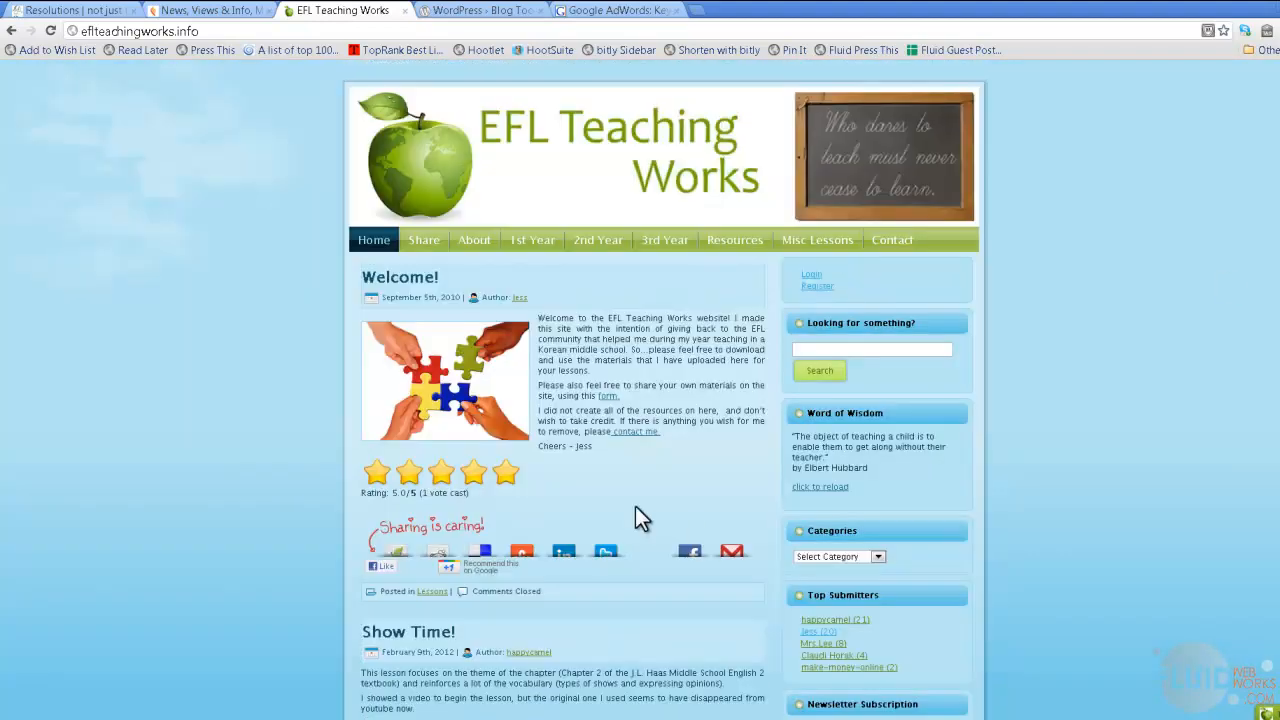
{"action": "mouse_move", "coordinate": [264, 444]}
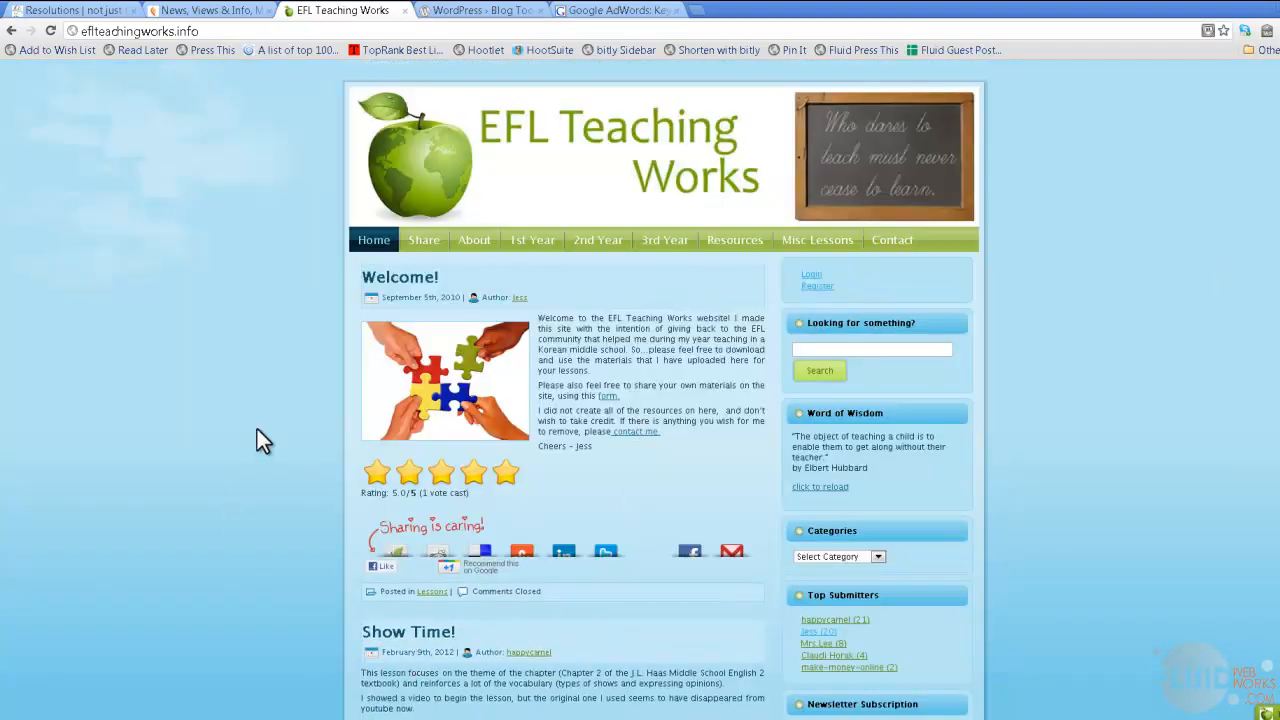
{"action": "mouse_move", "coordinate": [424, 240]}
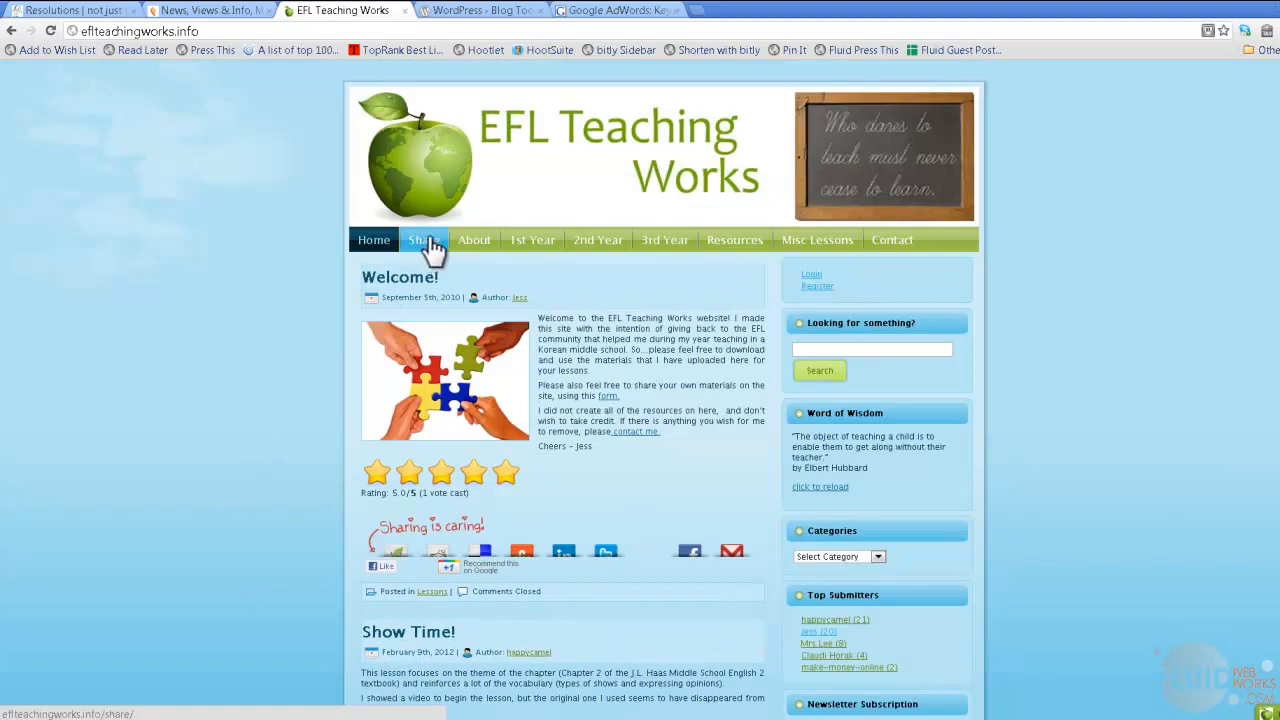
{"action": "mouse_move", "coordinate": [284, 392]}
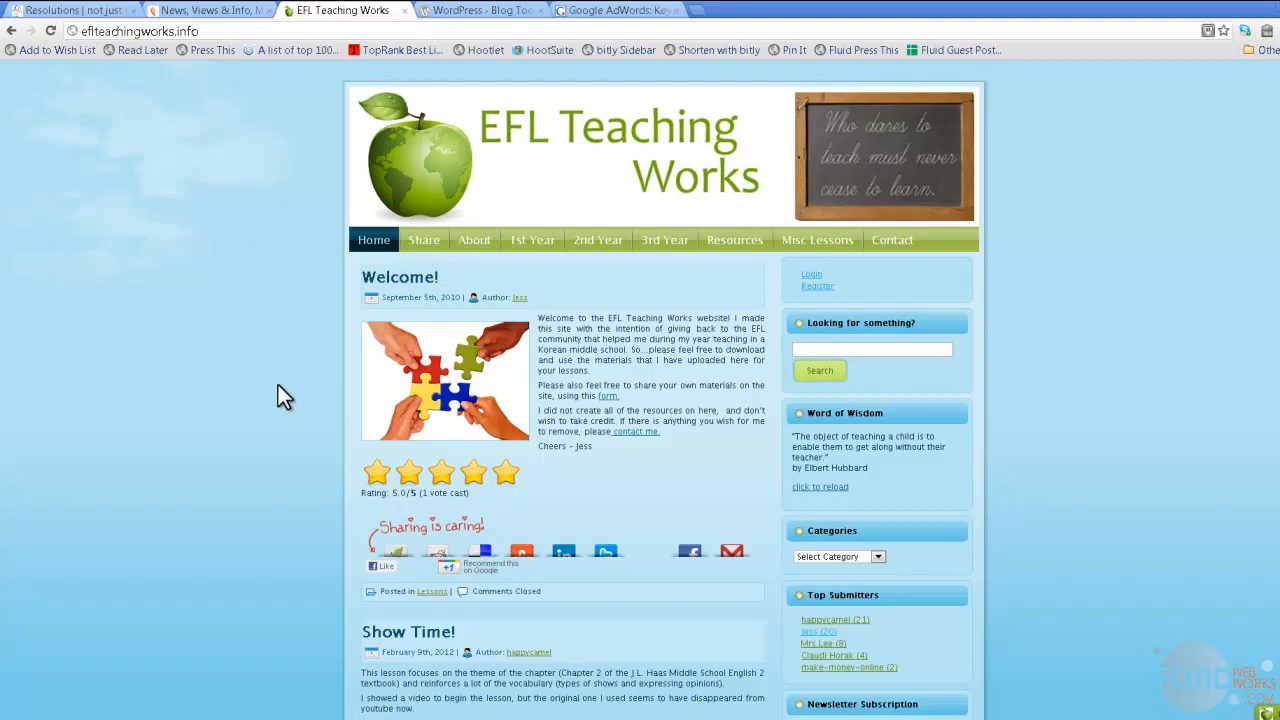
{"action": "mouse_move", "coordinate": [958, 284]}
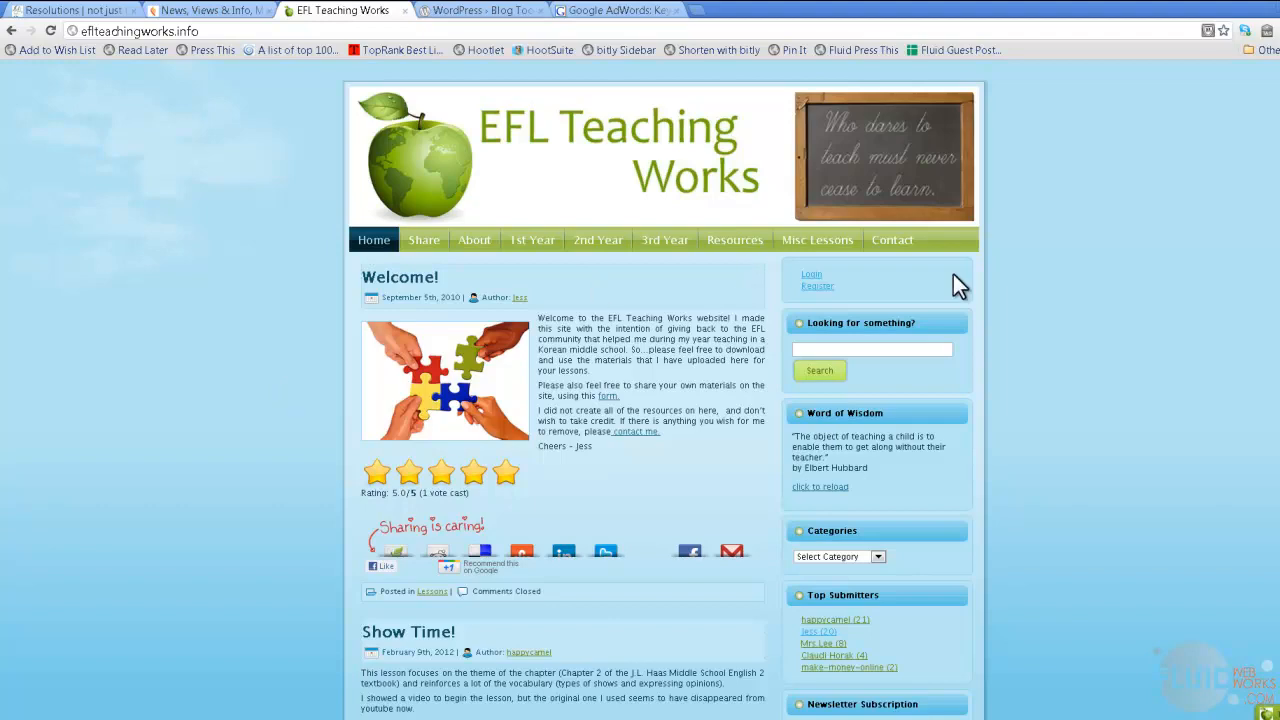
{"action": "scroll", "scroll_direction": "down", "scroll_amount": 3}
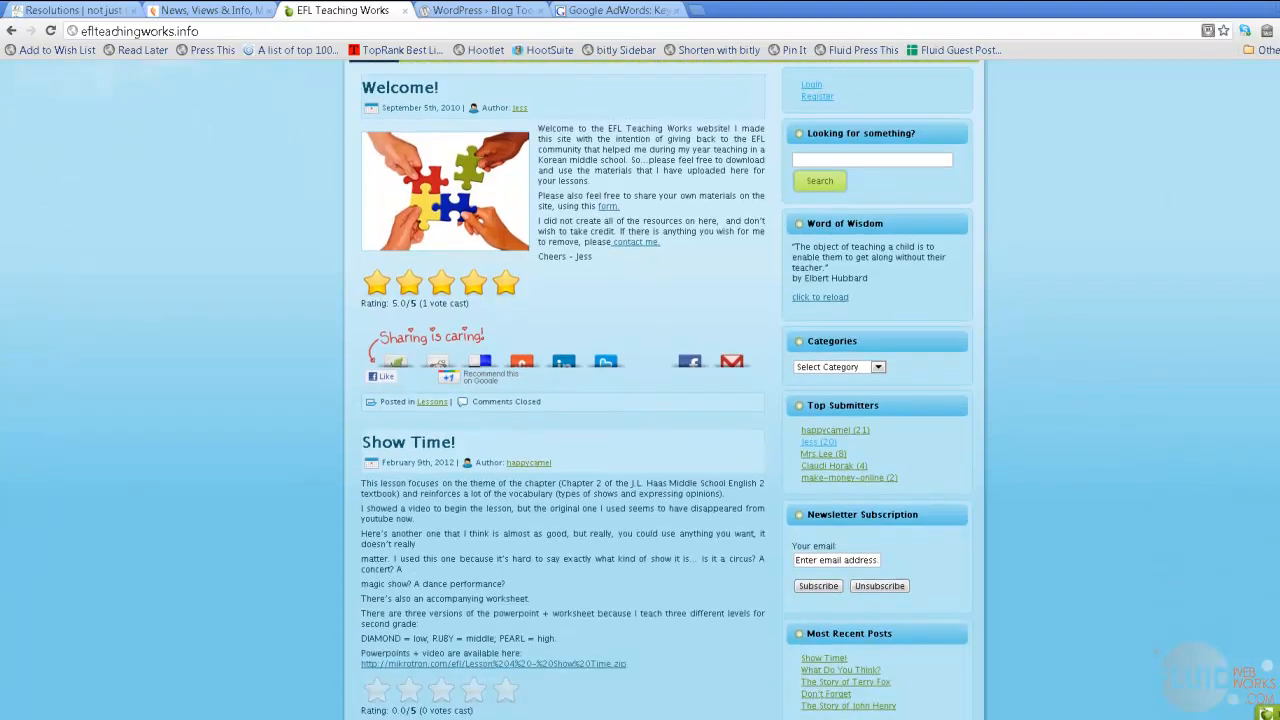
{"action": "scroll", "scroll_direction": "down", "scroll_amount": 3}
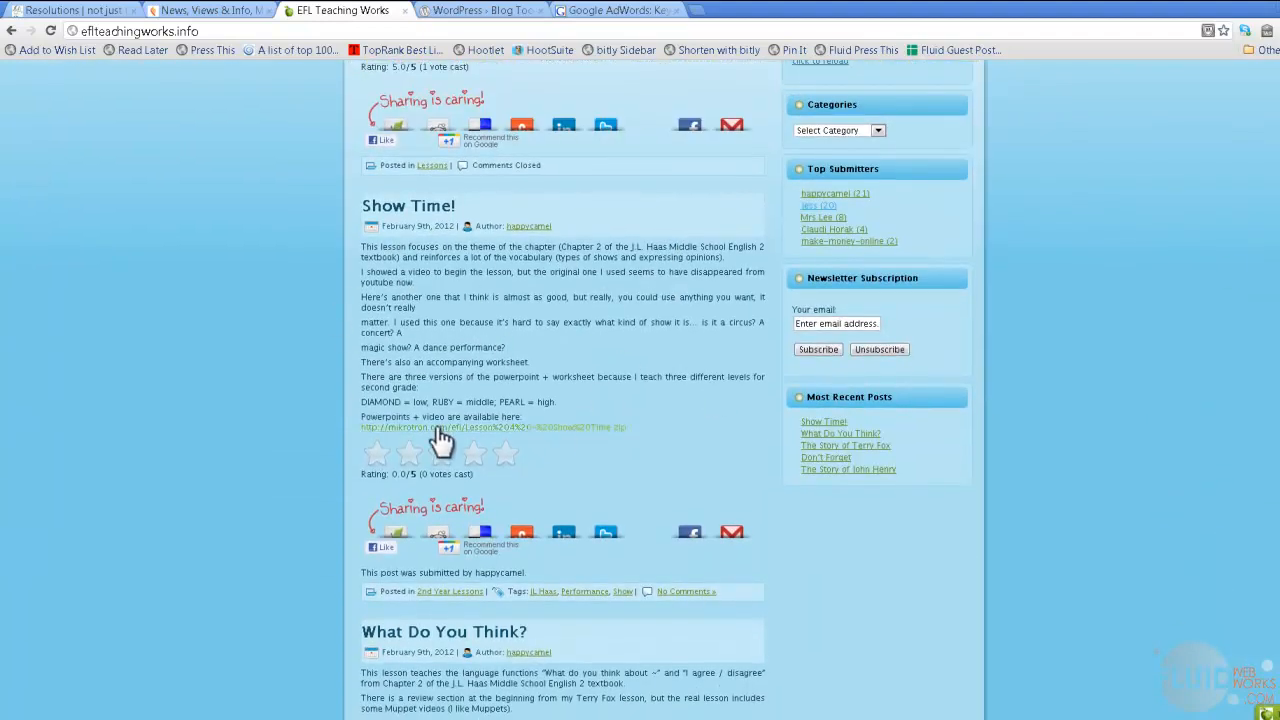
{"action": "scroll", "scroll_direction": "down", "scroll_amount": 3}
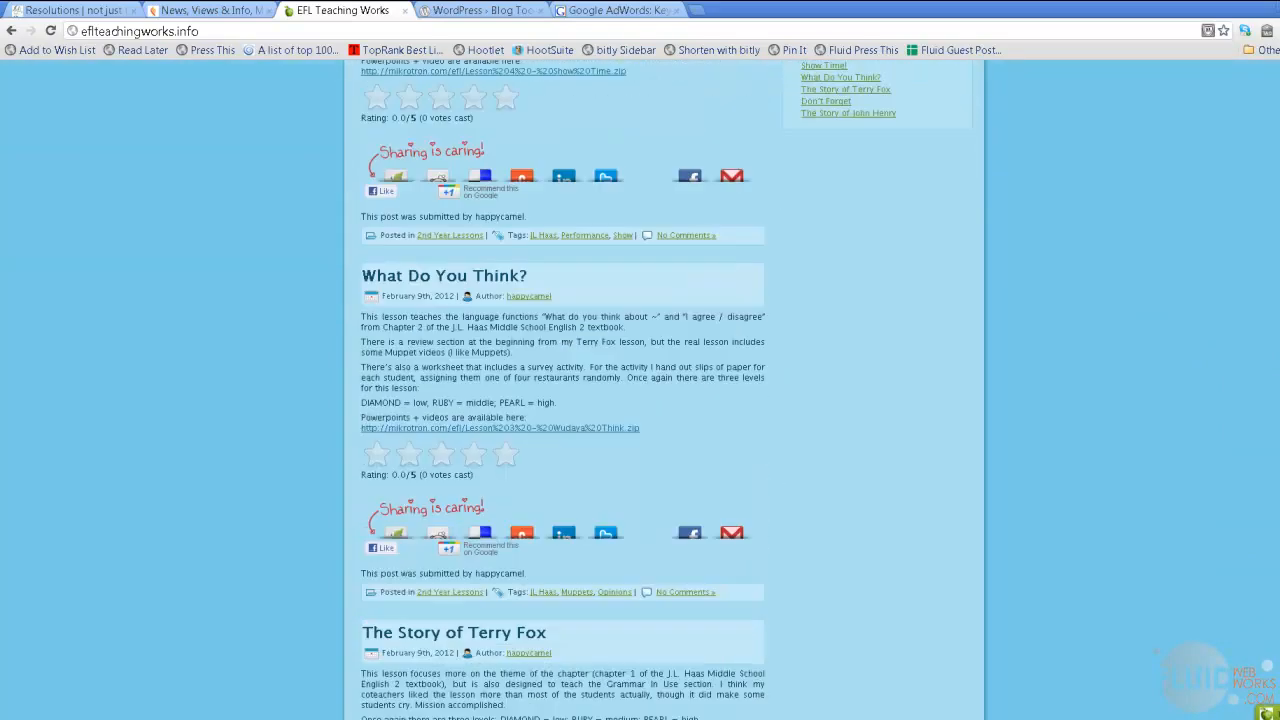
{"action": "scroll", "scroll_direction": "up", "scroll_amount": 3}
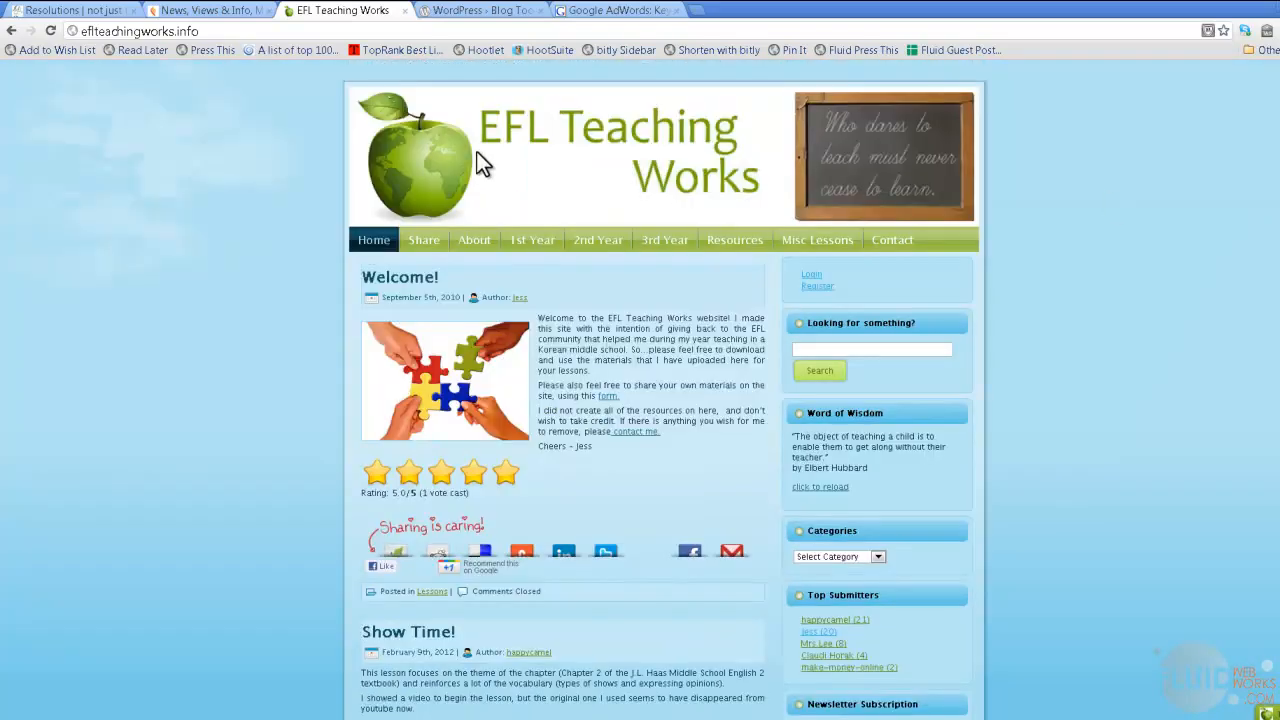
{"action": "mouse_move", "coordinate": [148, 276]}
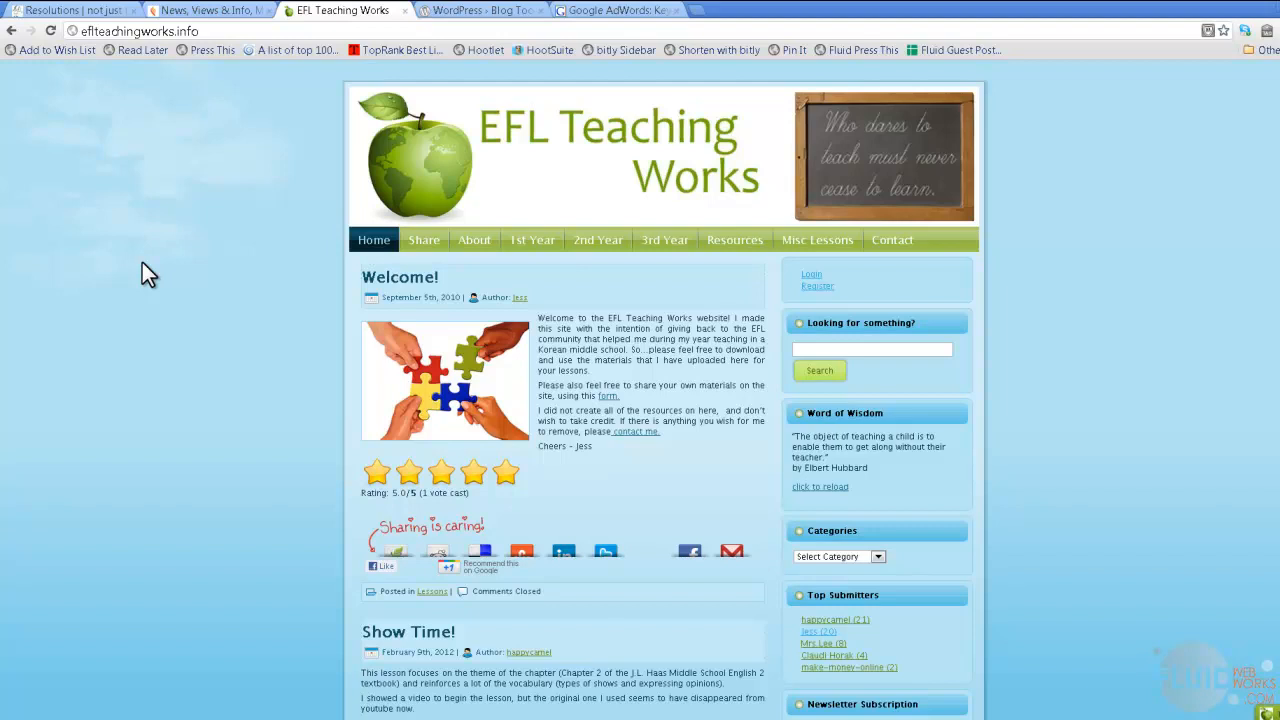
{"action": "mouse_move", "coordinate": [818, 330]}
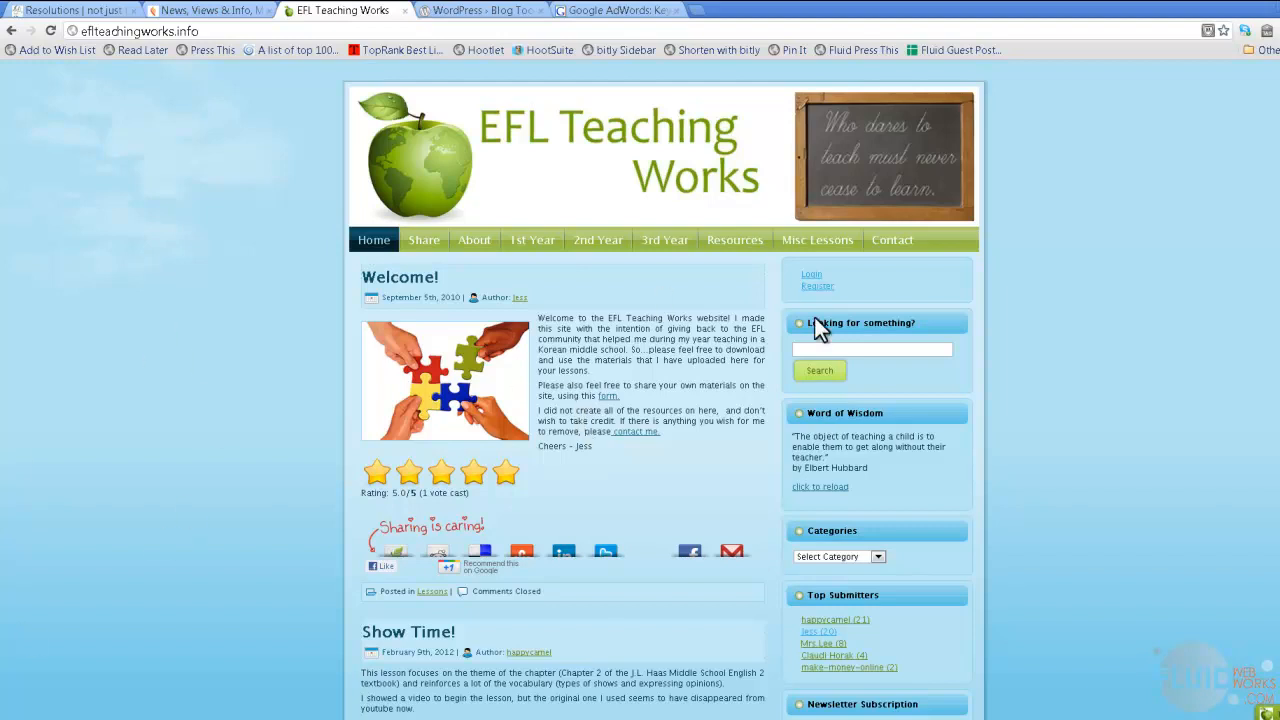
{"action": "mouse_move", "coordinate": [310, 36]}
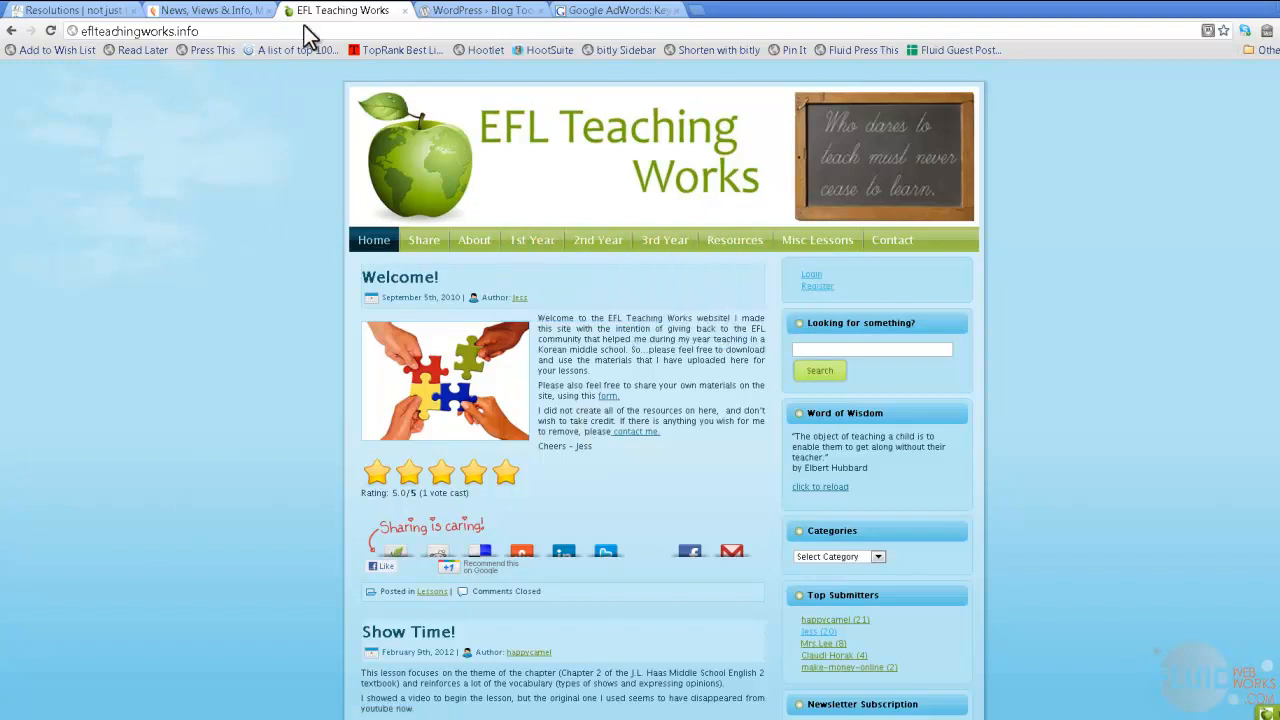
- Show the Google results for 'keyword research tool' with the adwords.google.com KeywordTool link
{"action": "left_click", "coordinate": [484, 10]}
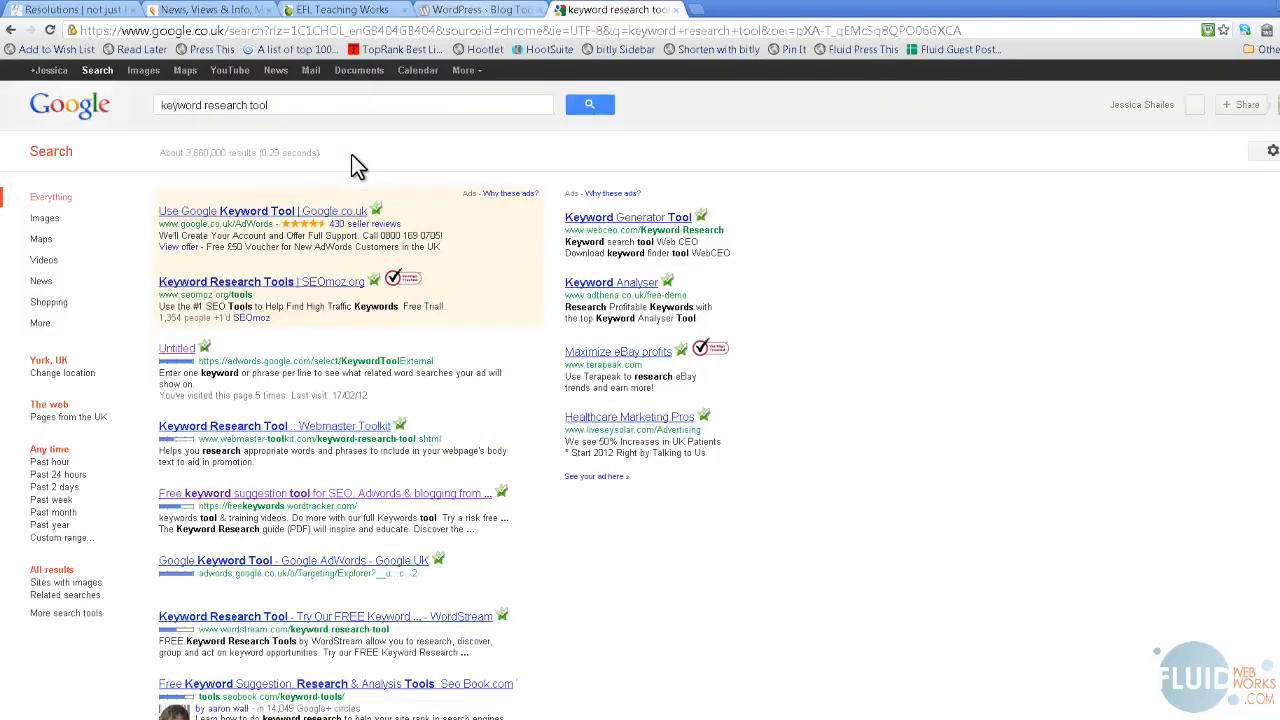
{"action": "mouse_move", "coordinate": [796, 312]}
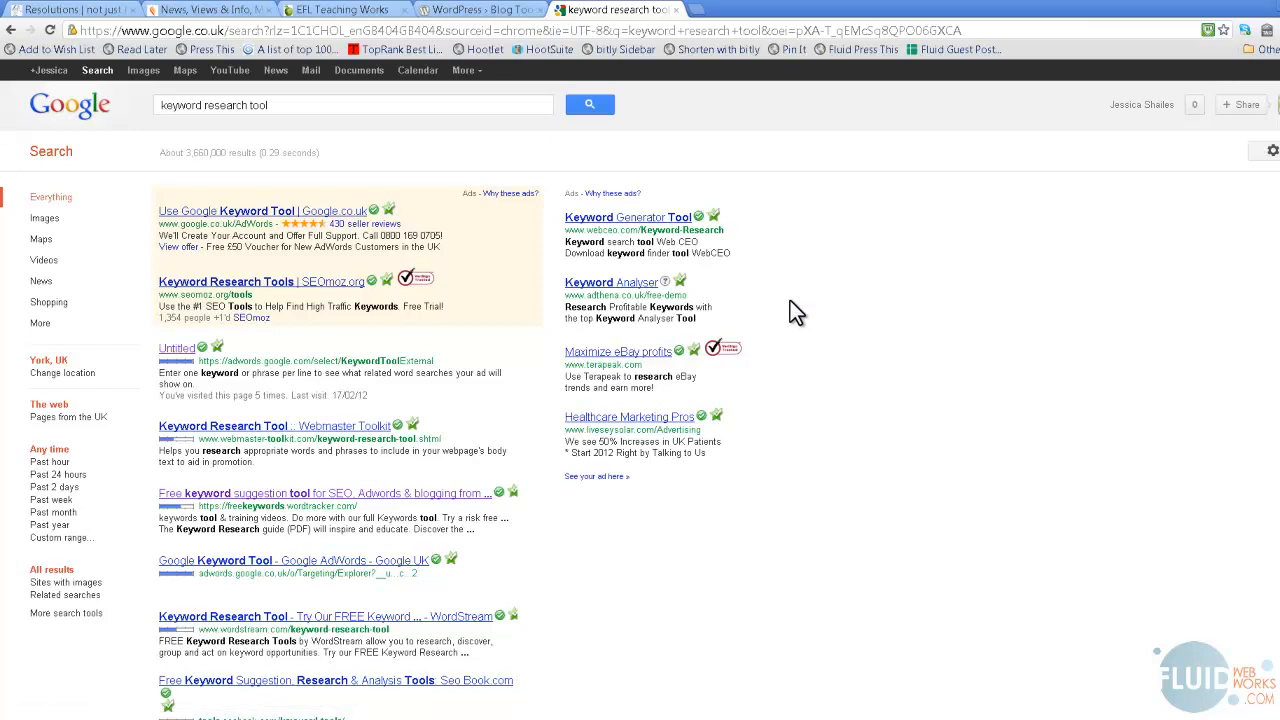
{"action": "left_click", "coordinate": [350, 104]}
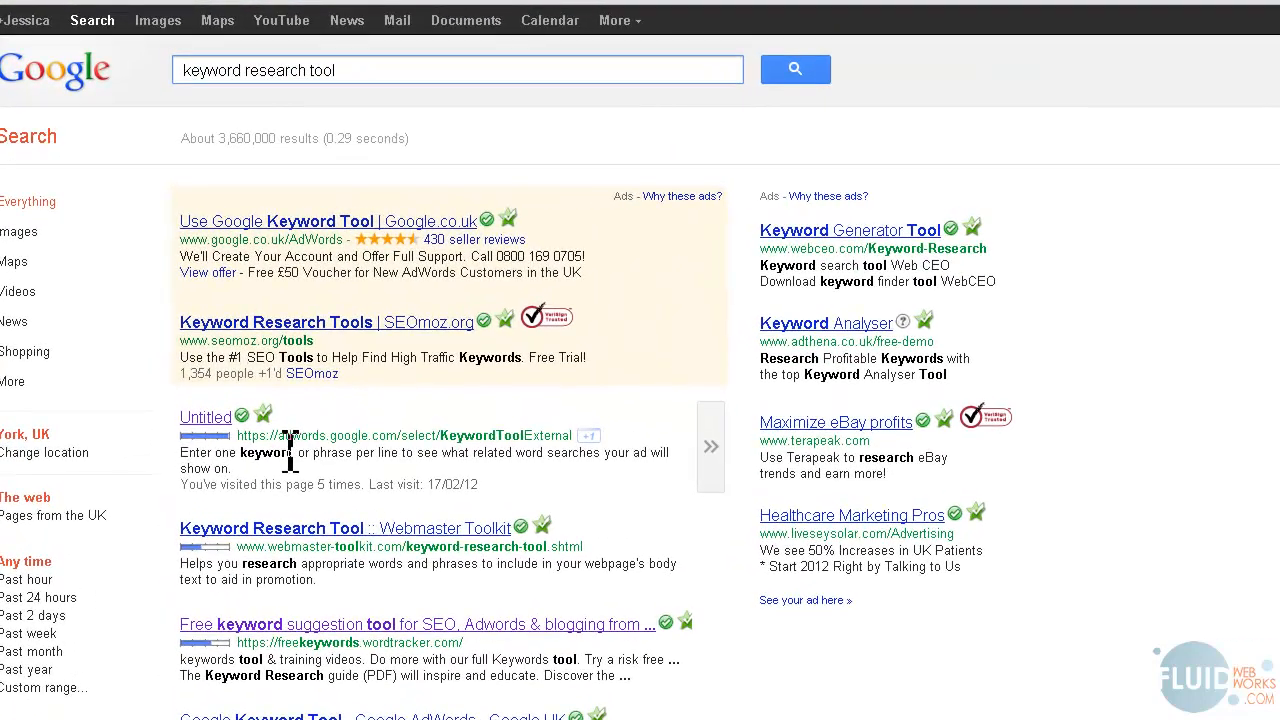
{"action": "mouse_move", "coordinate": [450, 444]}
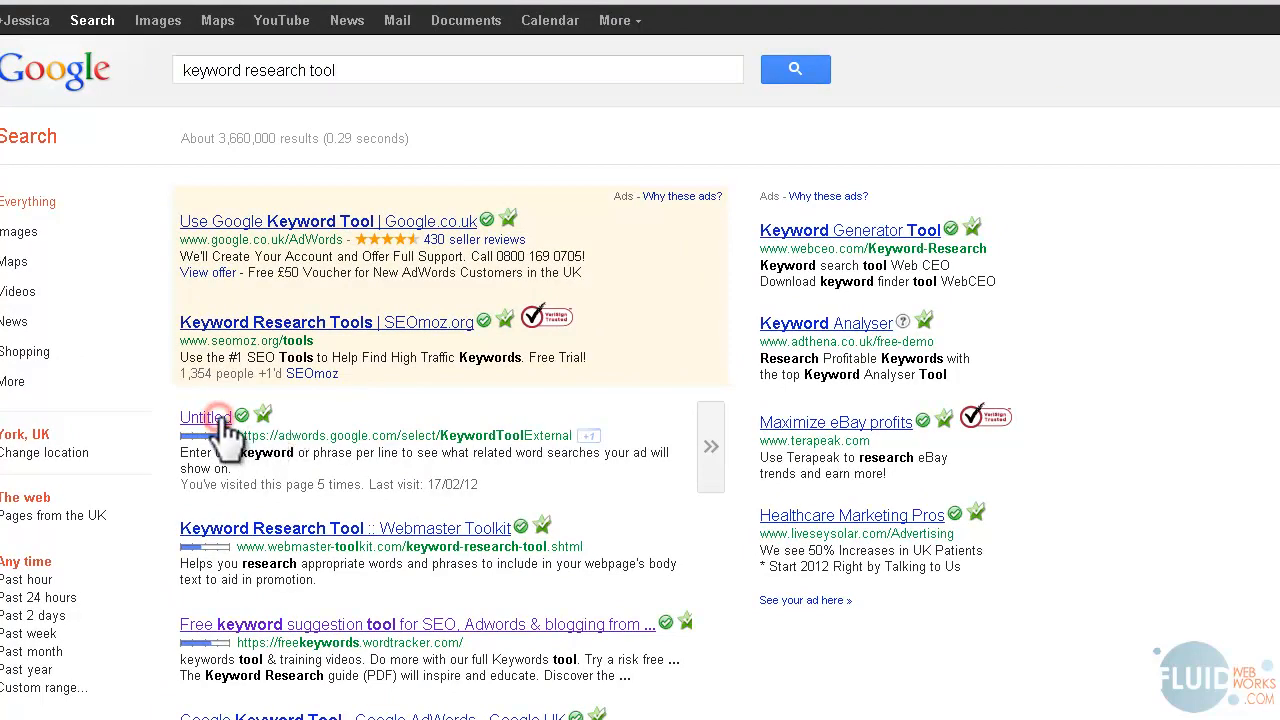
- Open the Google AdWords Keyword Tool and enter 'vegan food' as the word or phrase
{"action": "left_click", "coordinate": [204, 418]}
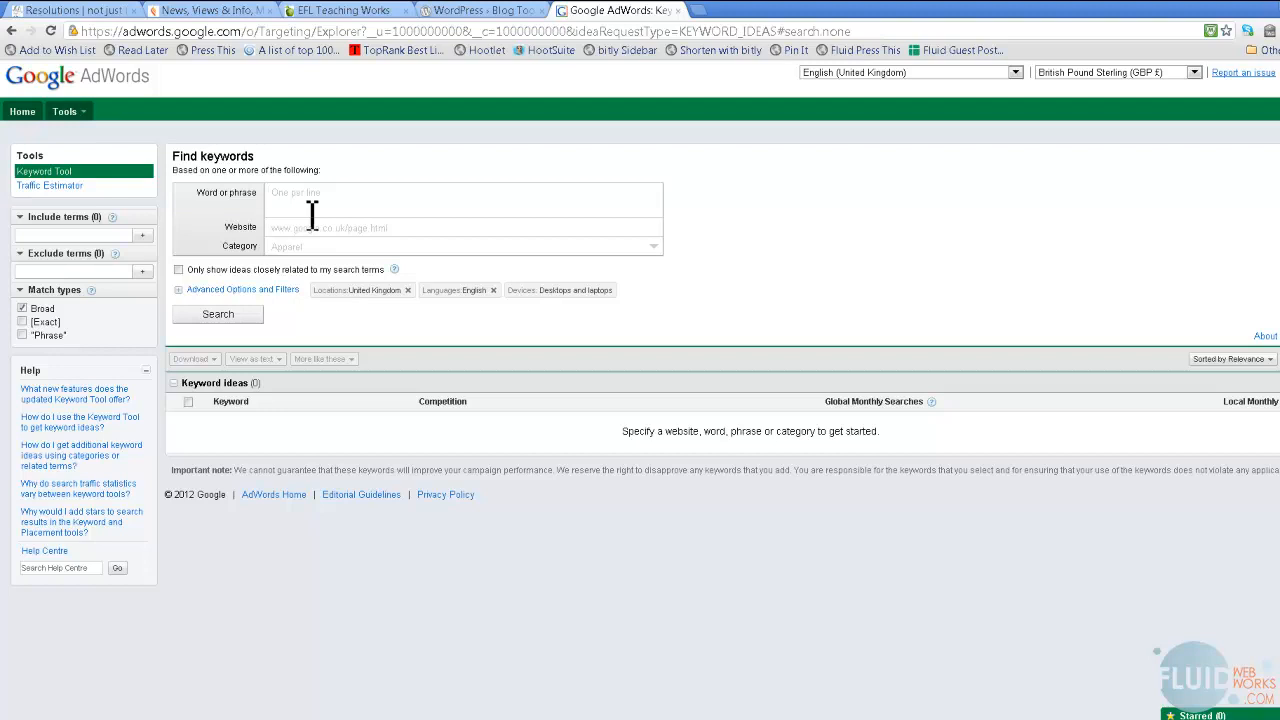
{"action": "type", "text": "vegan"}
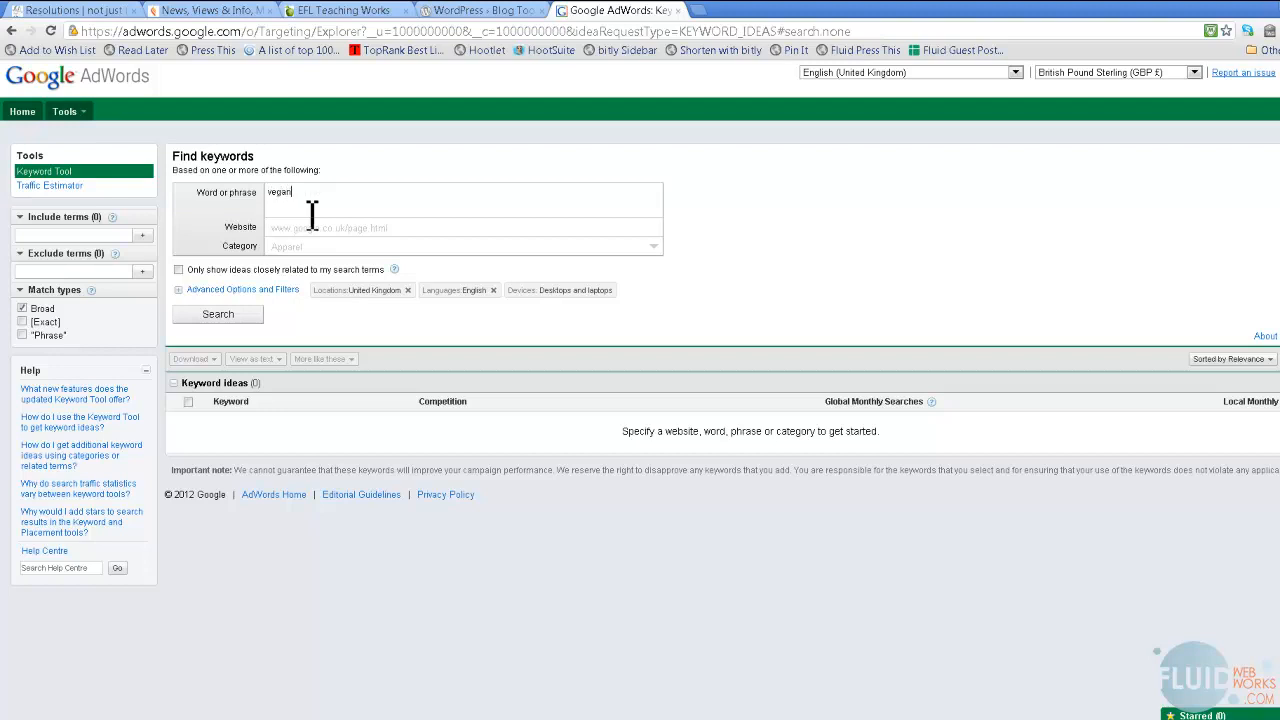
{"action": "type", "text": "food"}
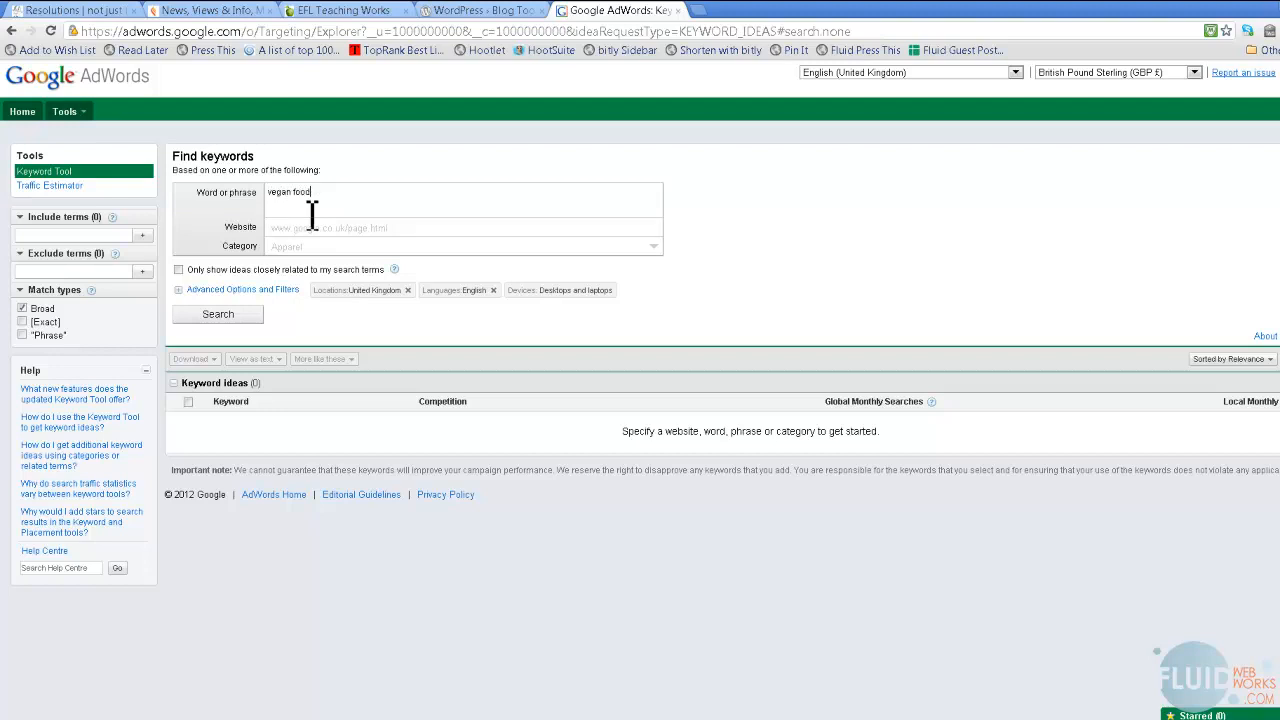
{"action": "mouse_move", "coordinate": [290, 320]}
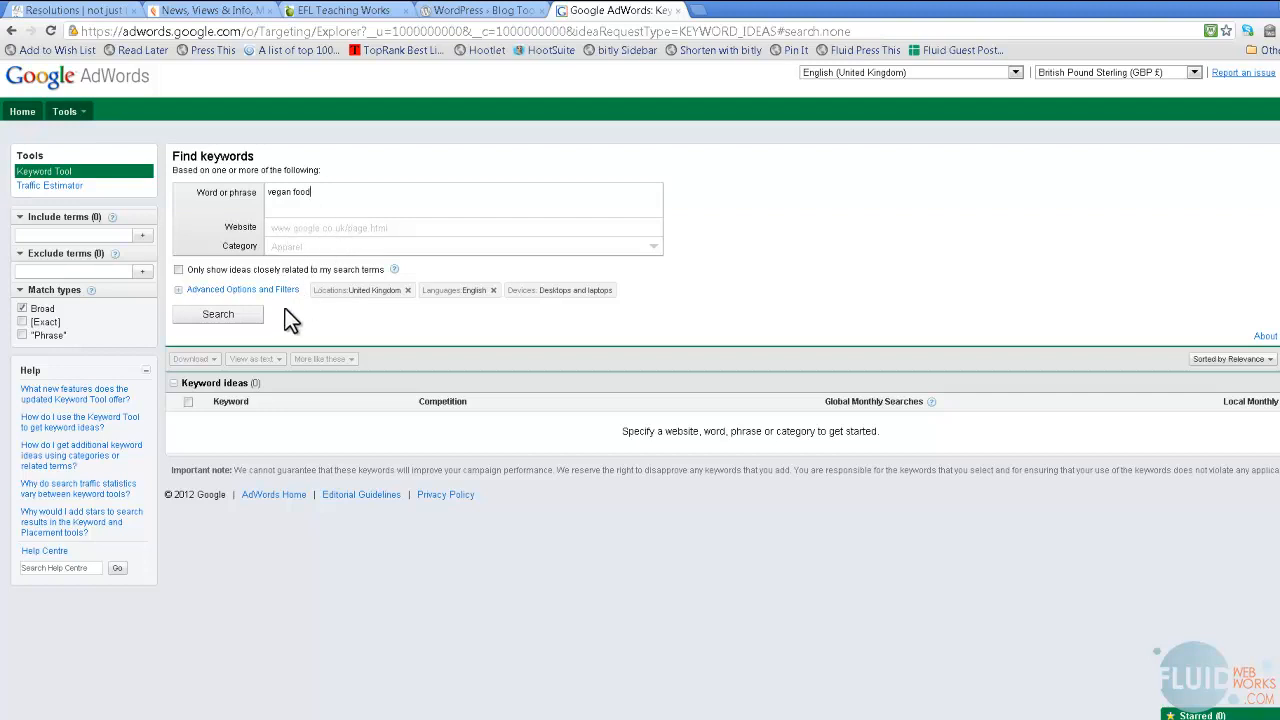
{"action": "mouse_move", "coordinate": [298, 344]}
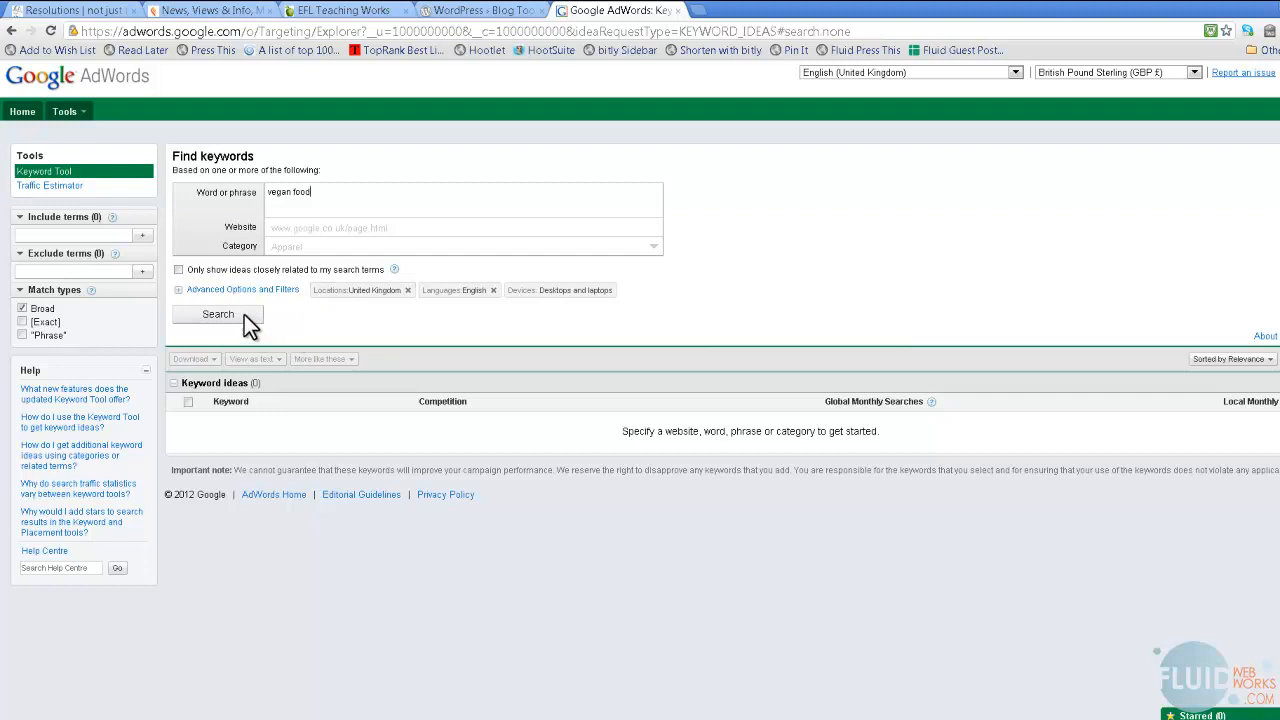
- Run the search to list keyword ideas for 'vegan food' with competition and global monthly searches
{"action": "left_click", "coordinate": [216, 314]}
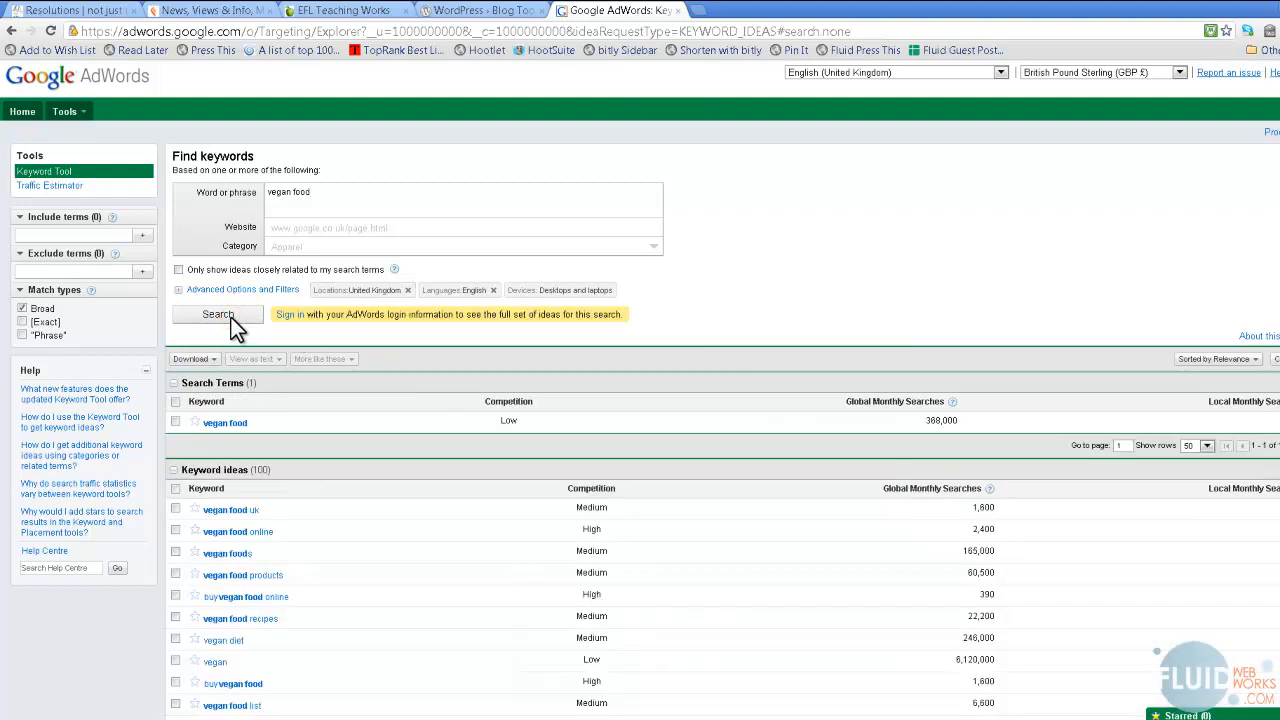
{"action": "mouse_move", "coordinate": [520, 428]}
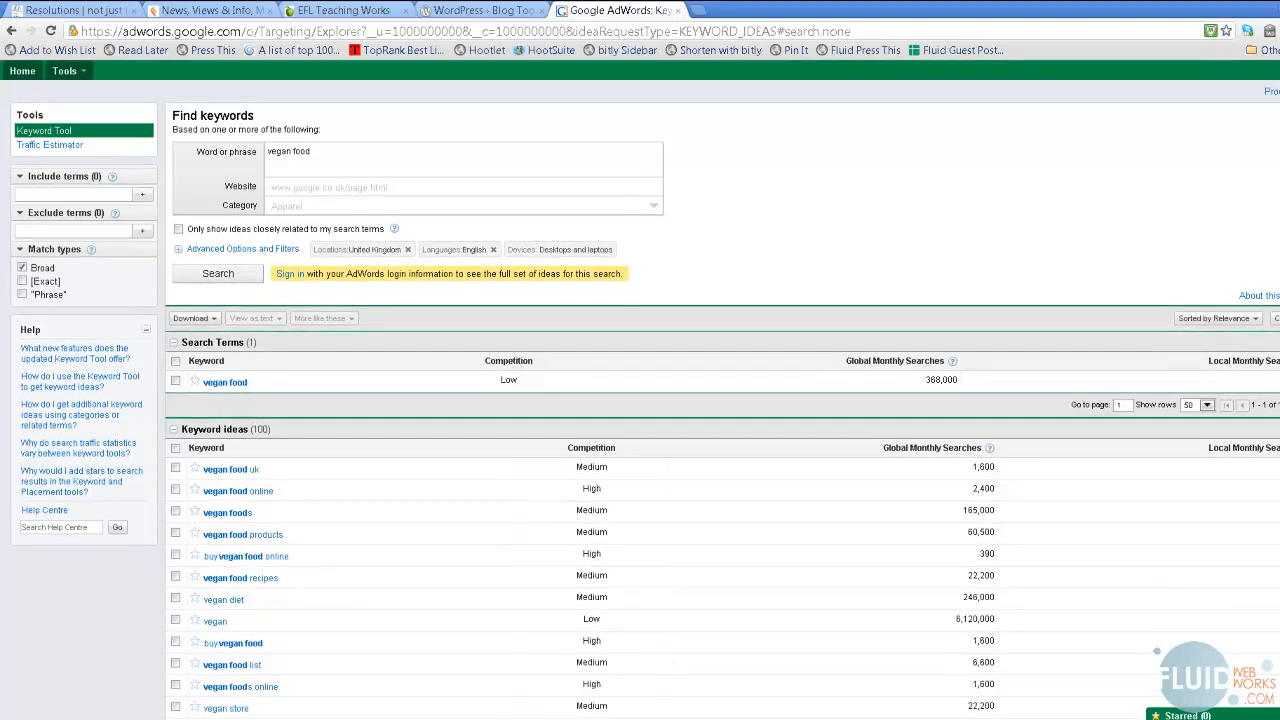
{"action": "scroll", "scroll_direction": "down", "scroll_amount": 3}
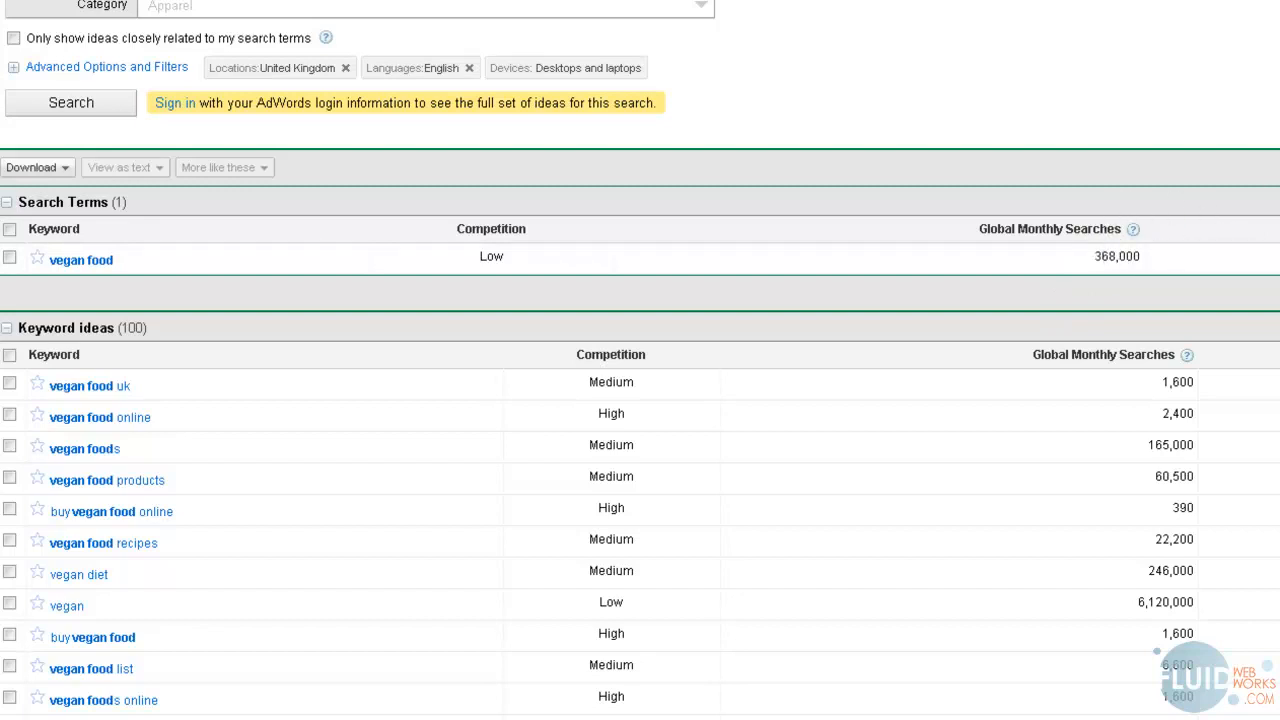
{"action": "mouse_move", "coordinate": [516, 256]}
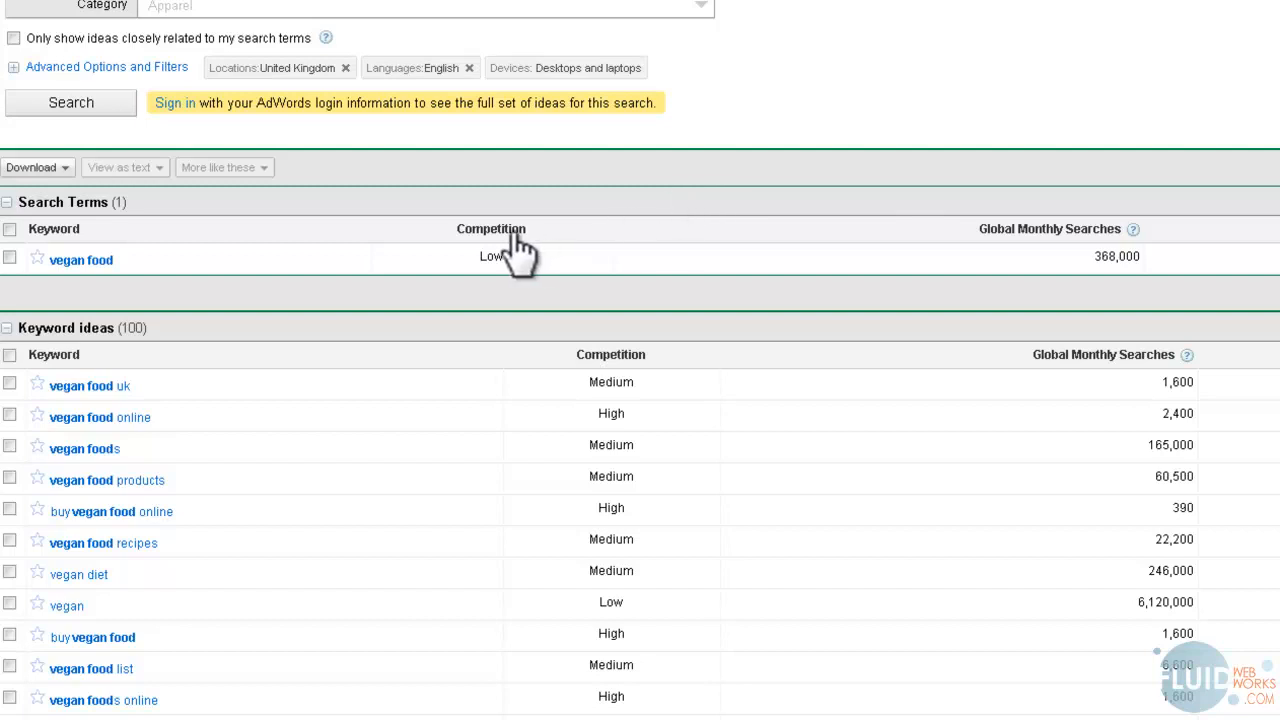
{"action": "mouse_move", "coordinate": [620, 380]}
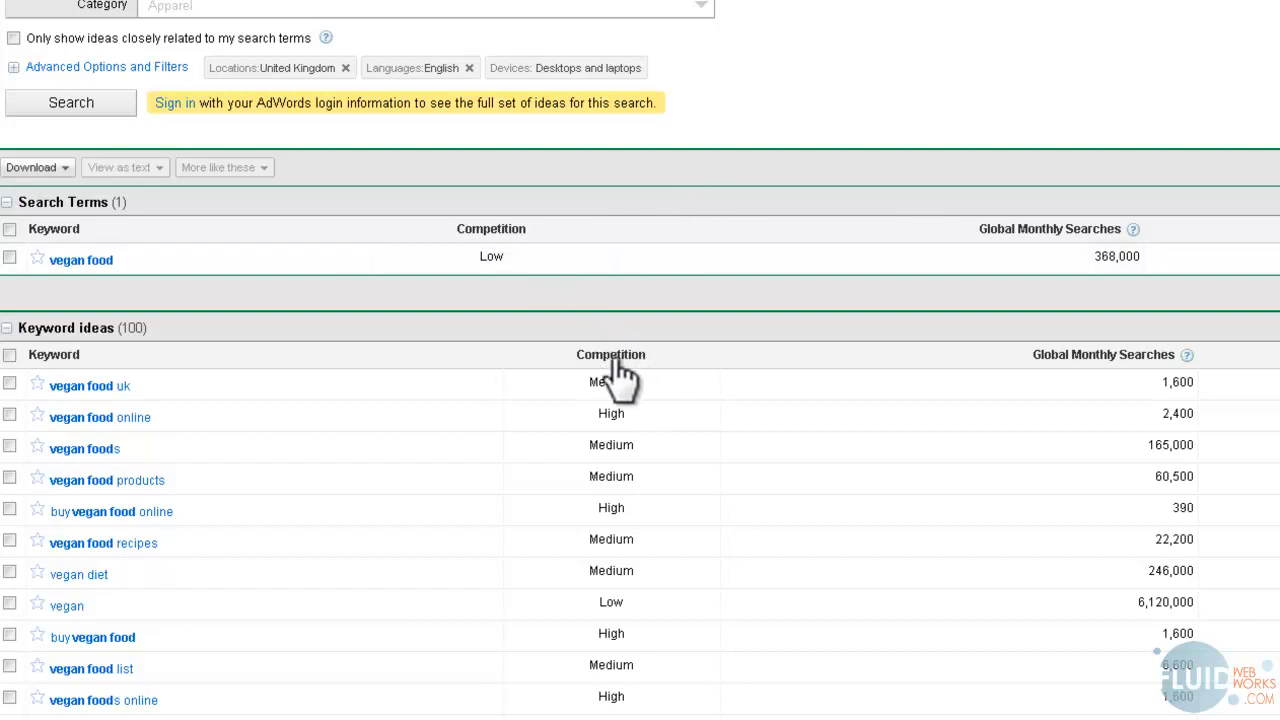
{"action": "left_click", "coordinate": [610, 354]}
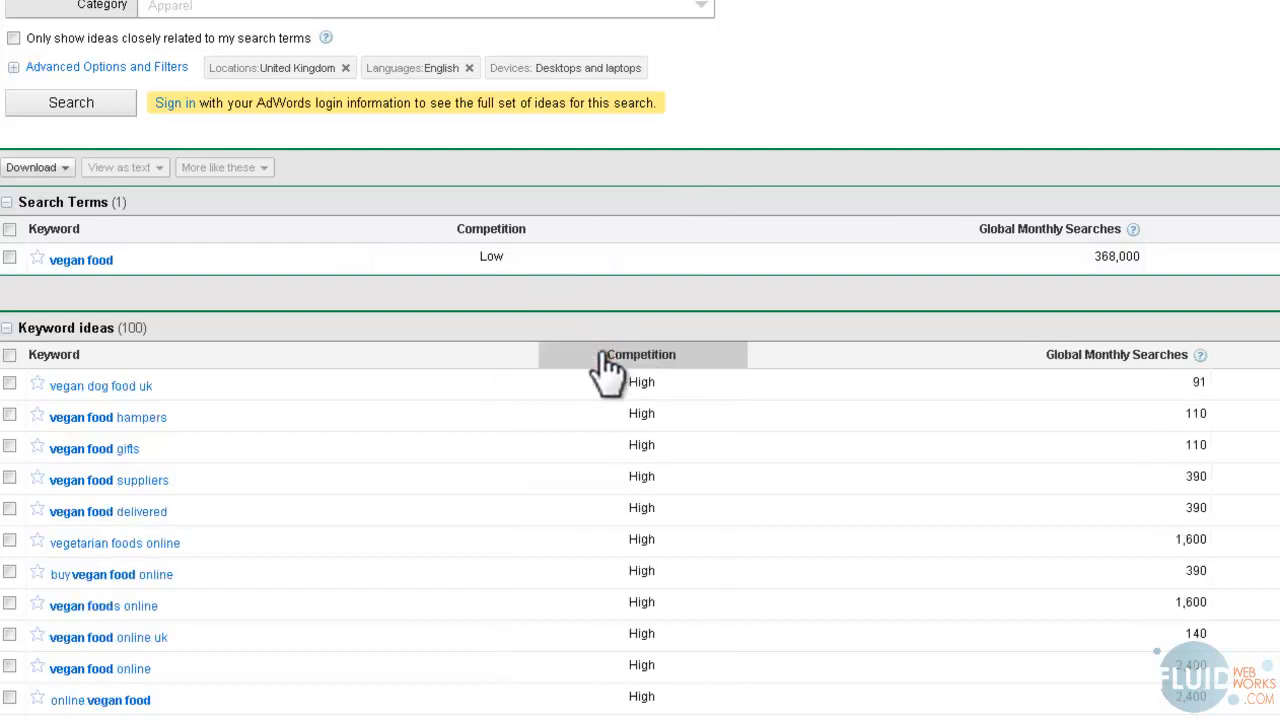
{"action": "left_click", "coordinate": [640, 354]}
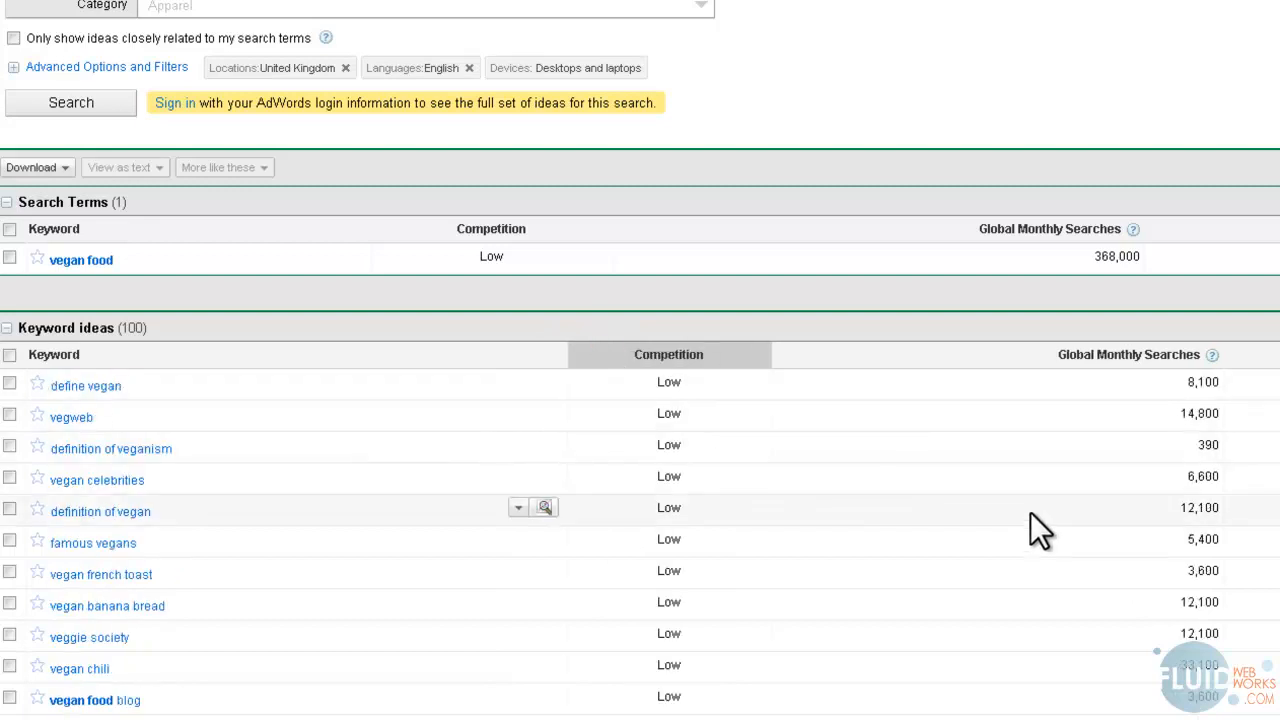
{"action": "mouse_move", "coordinate": [544, 412]}
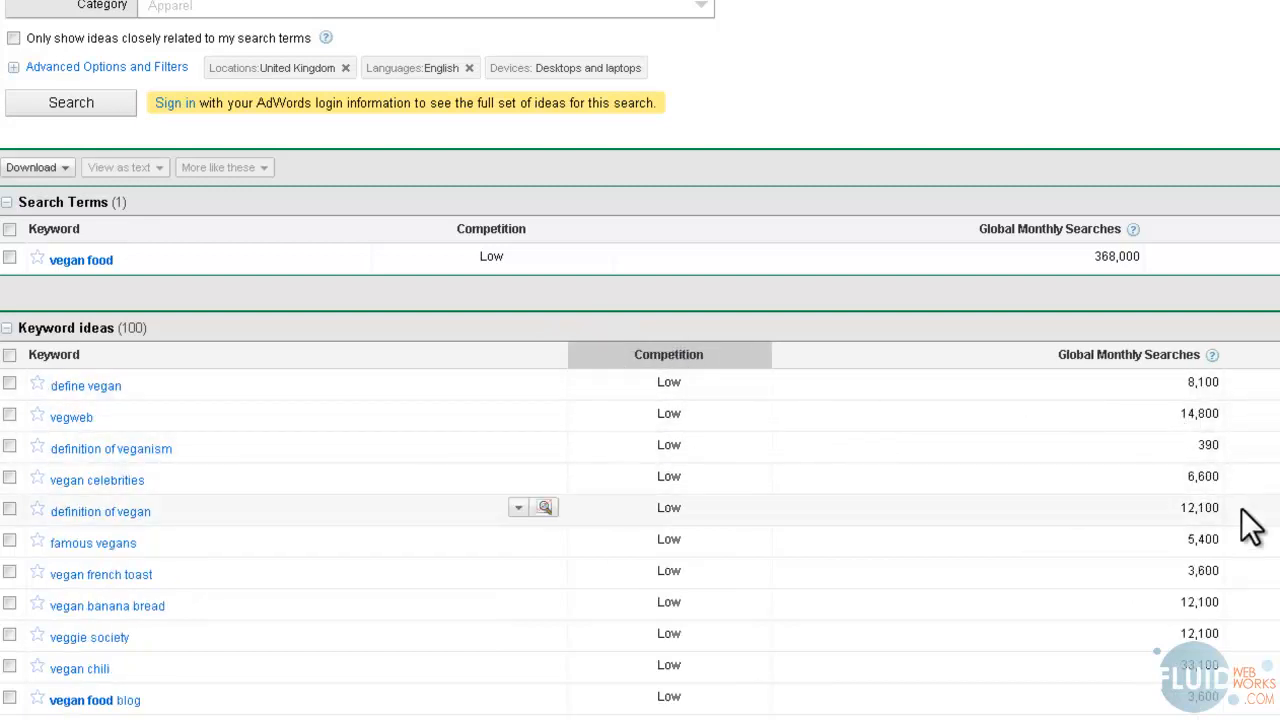
{"action": "mouse_move", "coordinate": [1016, 444]}
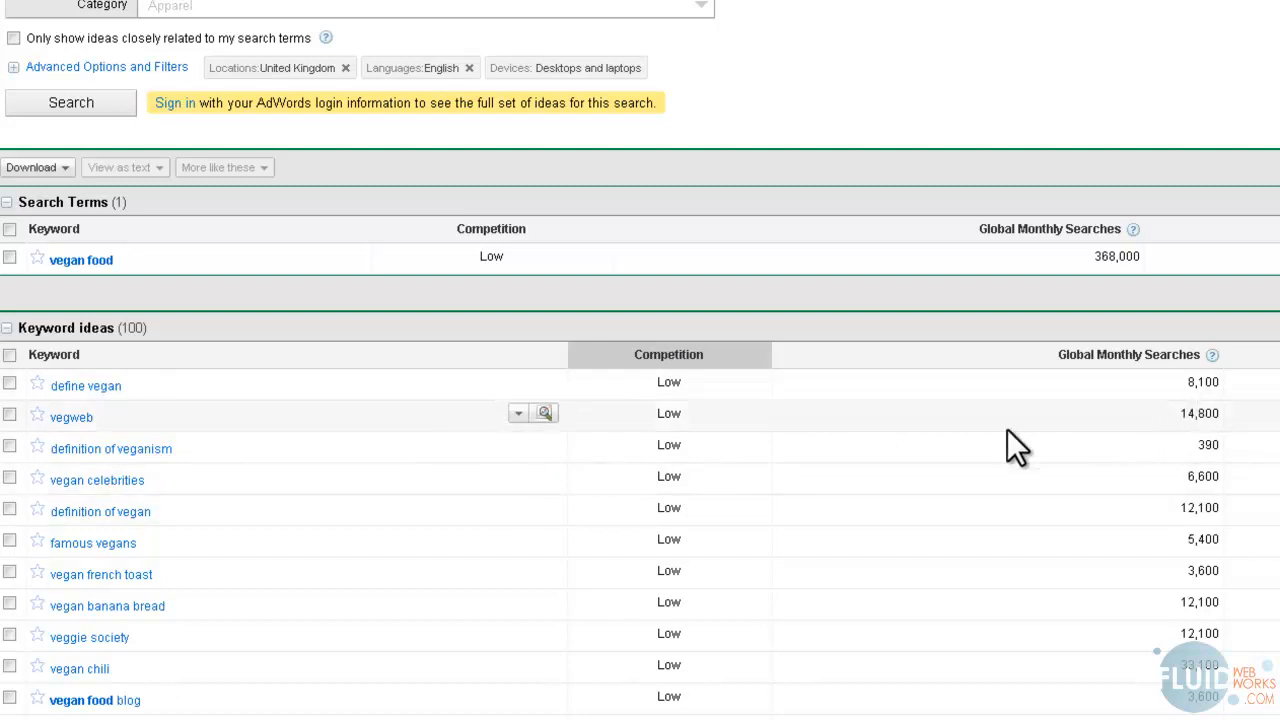
{"action": "mouse_move", "coordinate": [260, 462]}
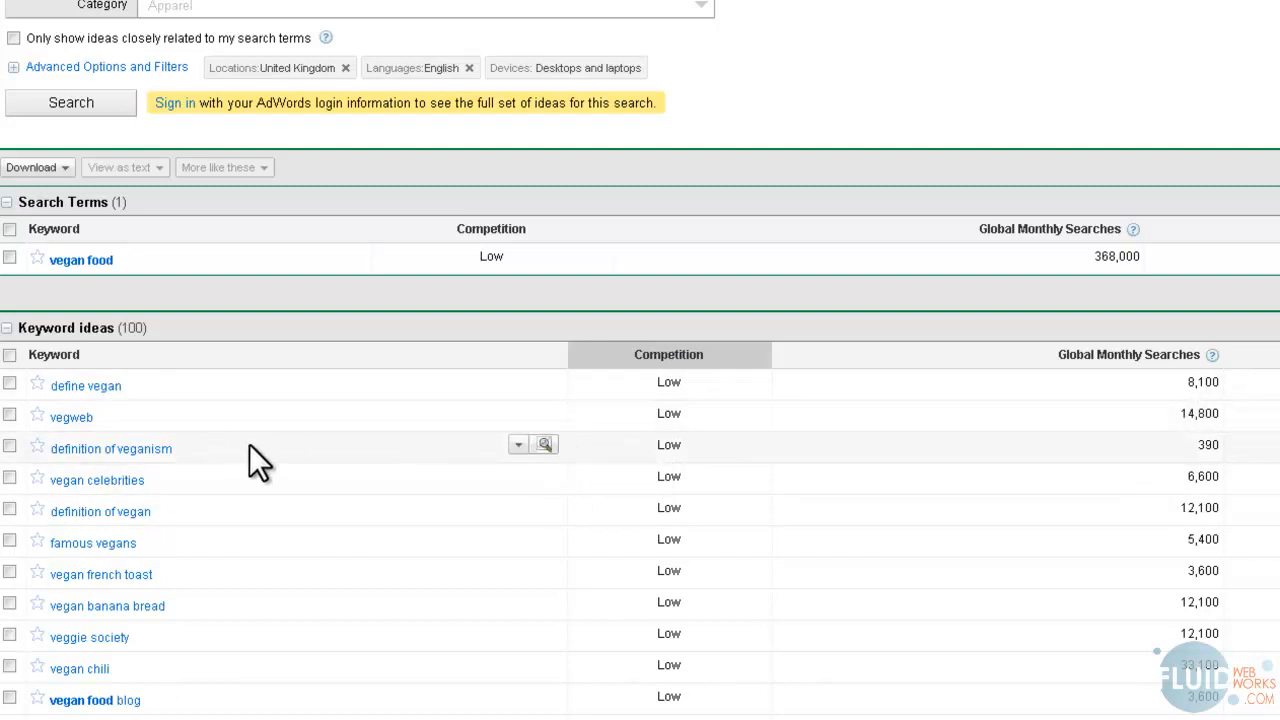
{"action": "mouse_move", "coordinate": [1212, 452]}
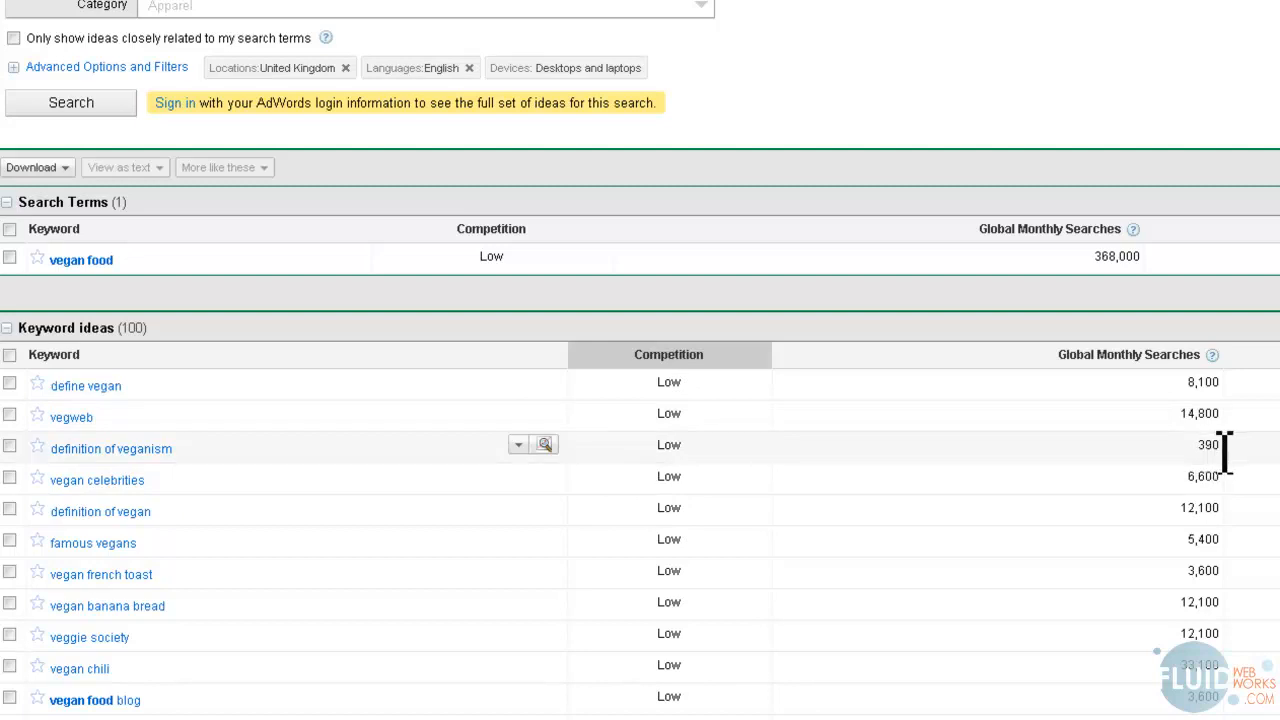
{"action": "mouse_move", "coordinate": [750, 536]}
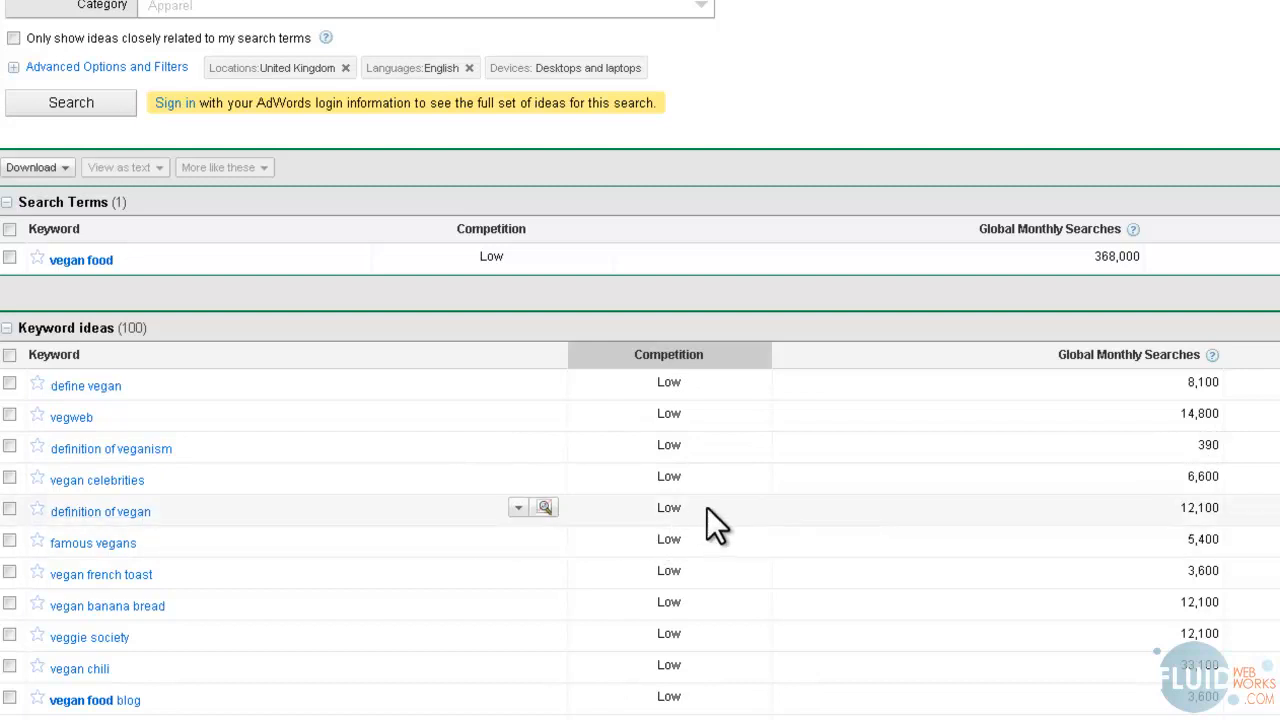
{"action": "mouse_move", "coordinate": [1200, 516]}
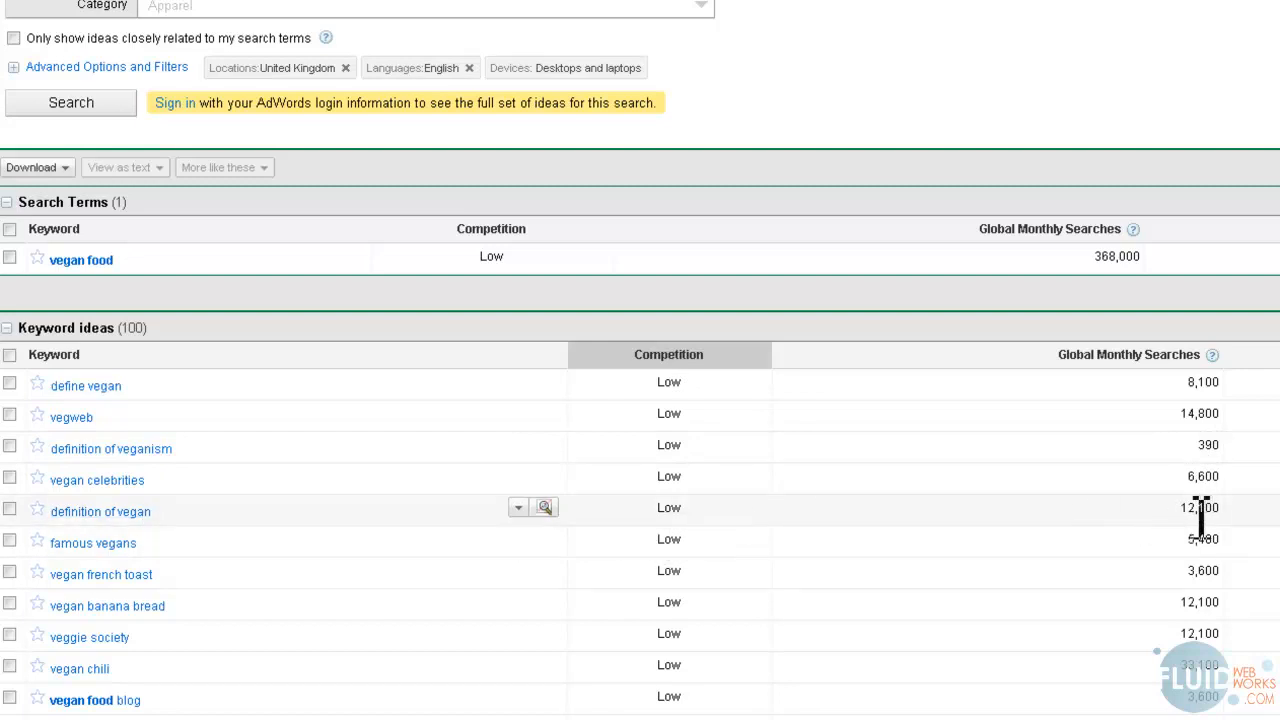
{"action": "mouse_move", "coordinate": [918, 530]}
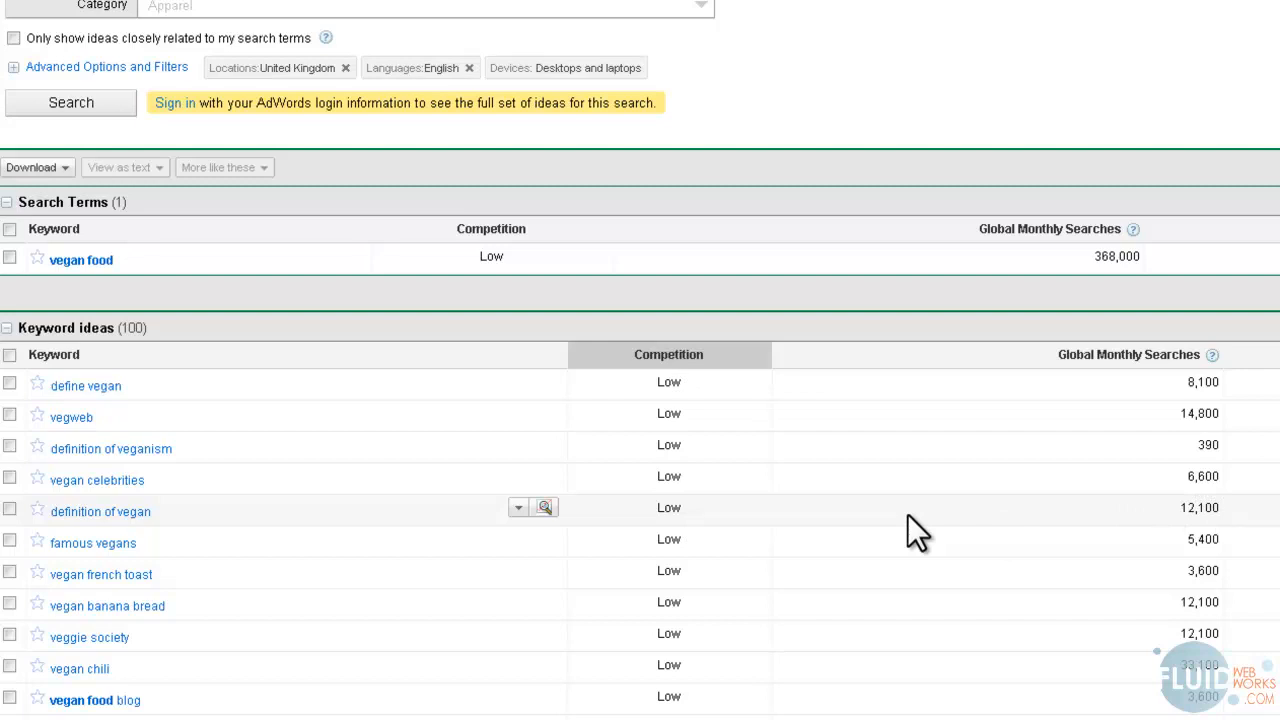
{"action": "mouse_move", "coordinate": [100, 512]}
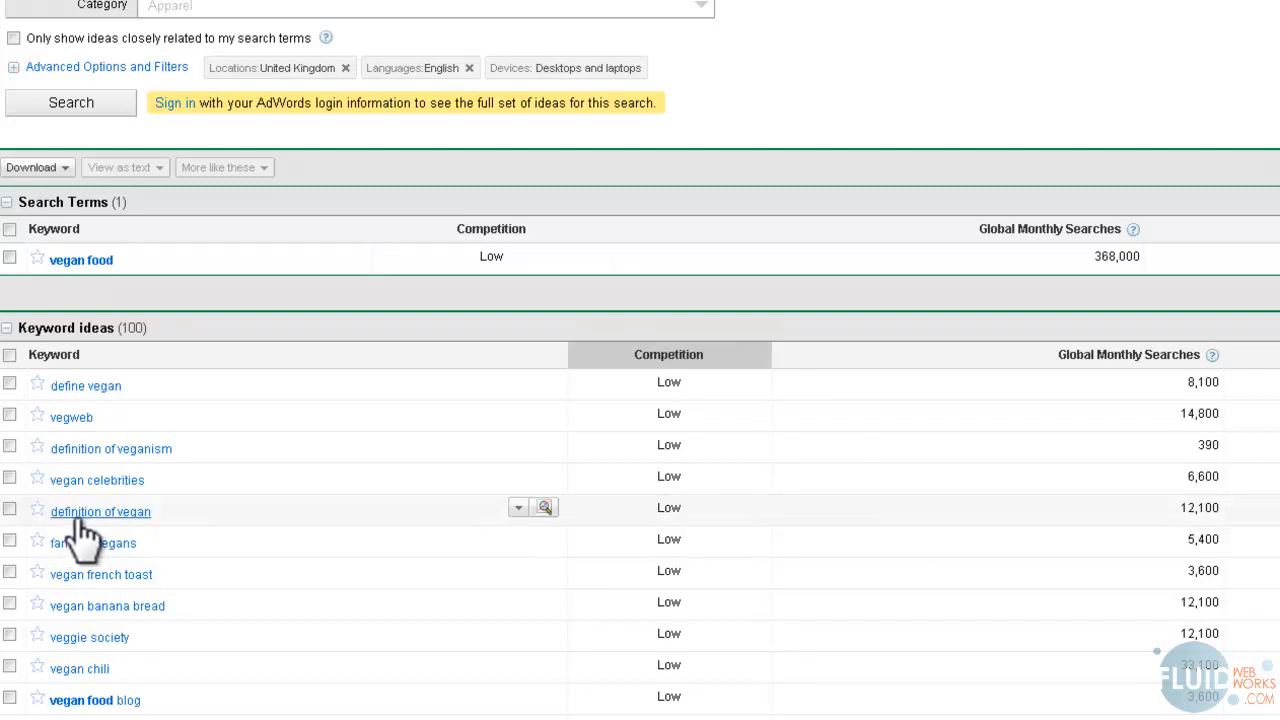
{"action": "mouse_move", "coordinate": [684, 558]}
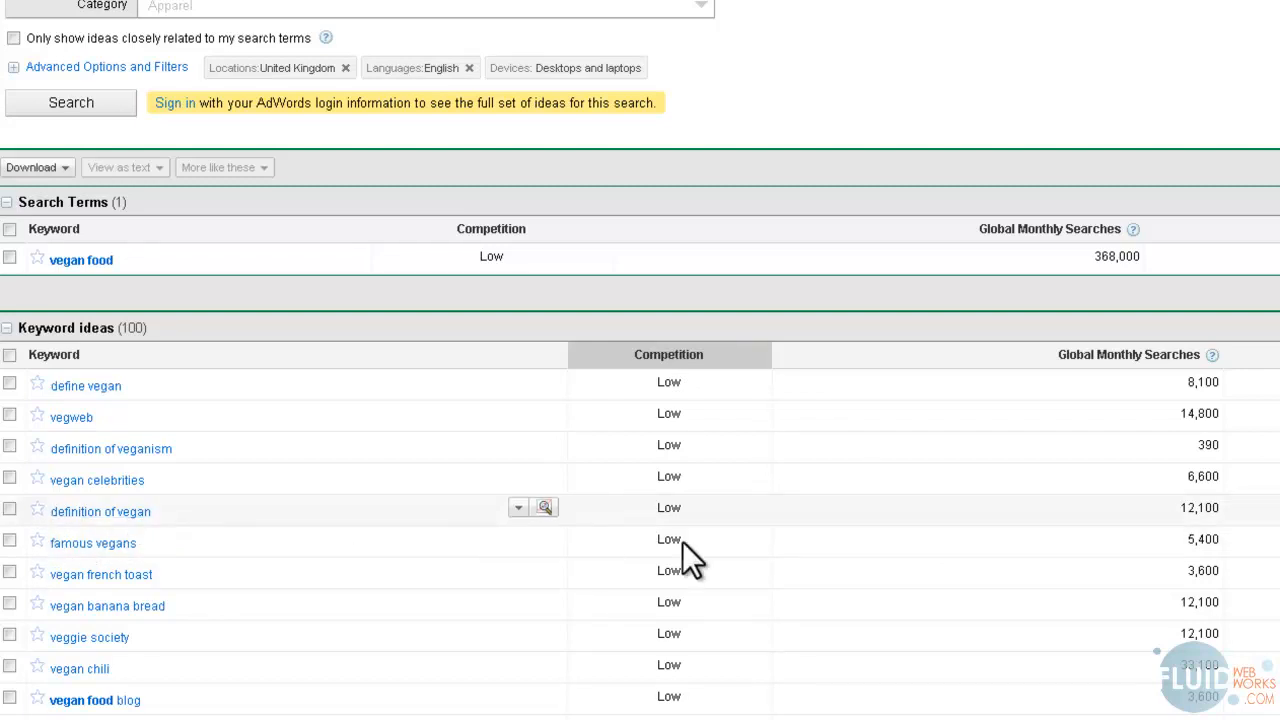
{"action": "mouse_move", "coordinate": [1180, 560]}
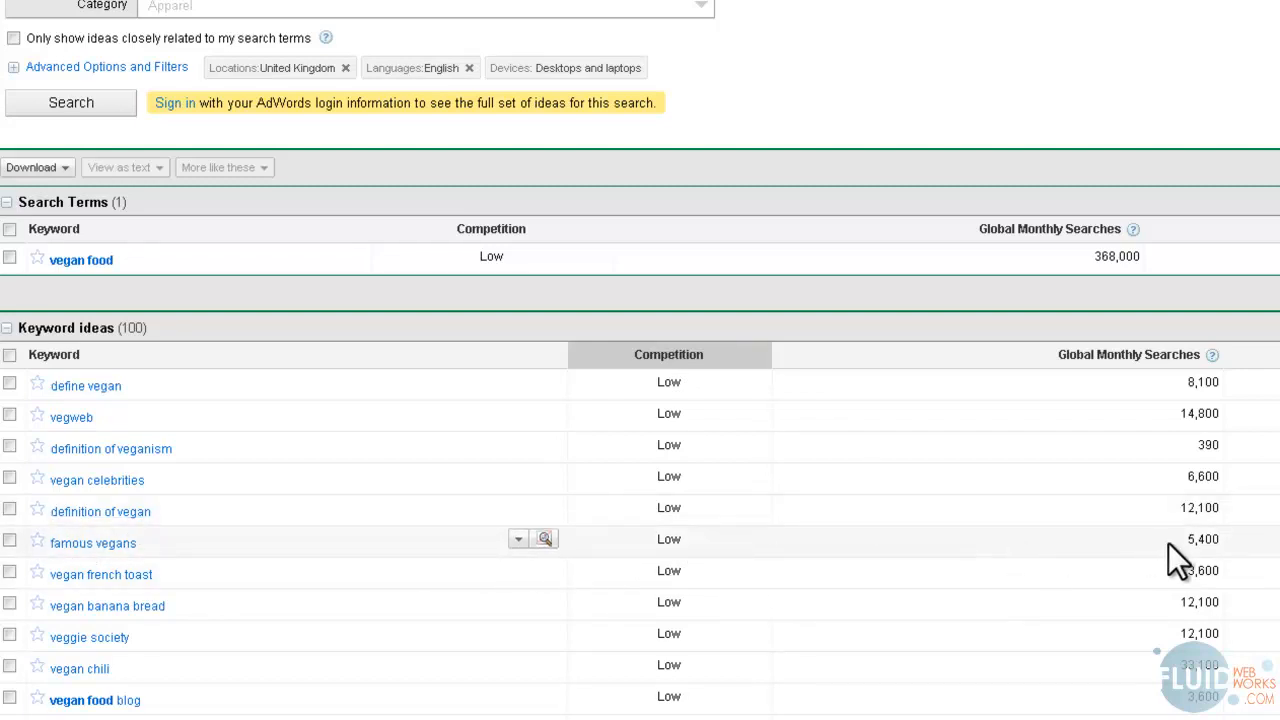
{"action": "mouse_move", "coordinate": [500, 640]}
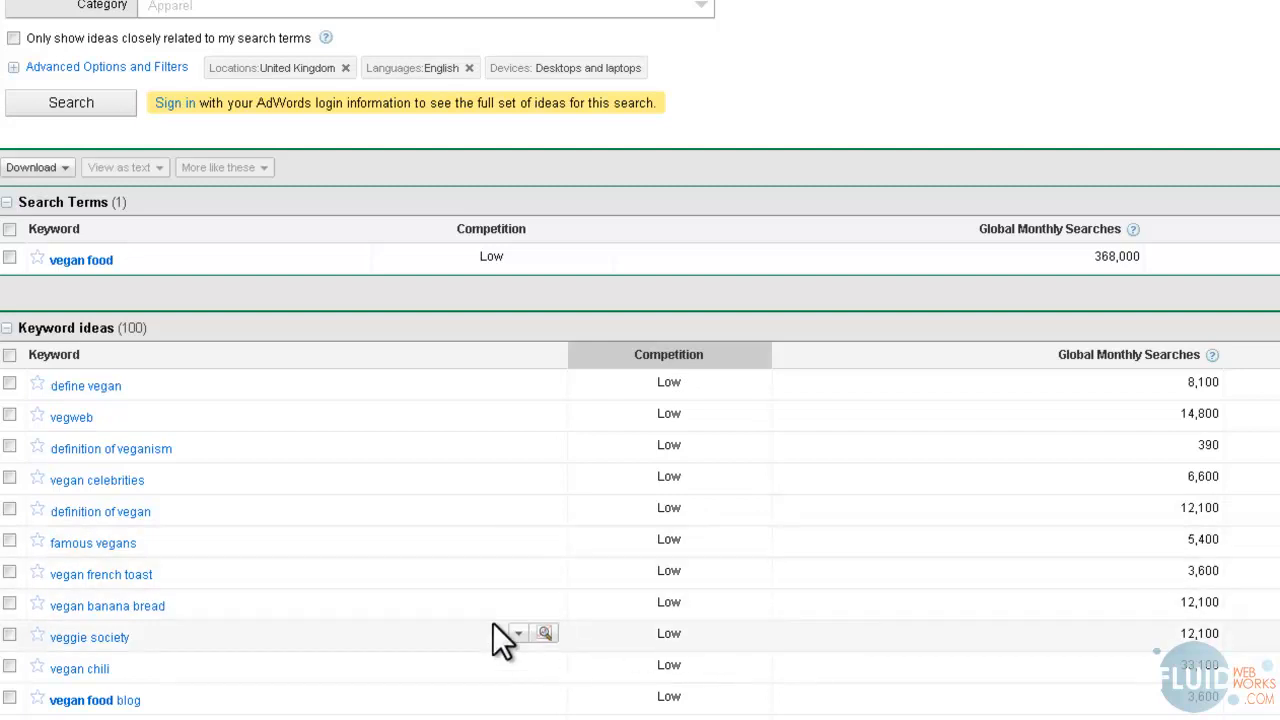
{"action": "mouse_move", "coordinate": [764, 620]}
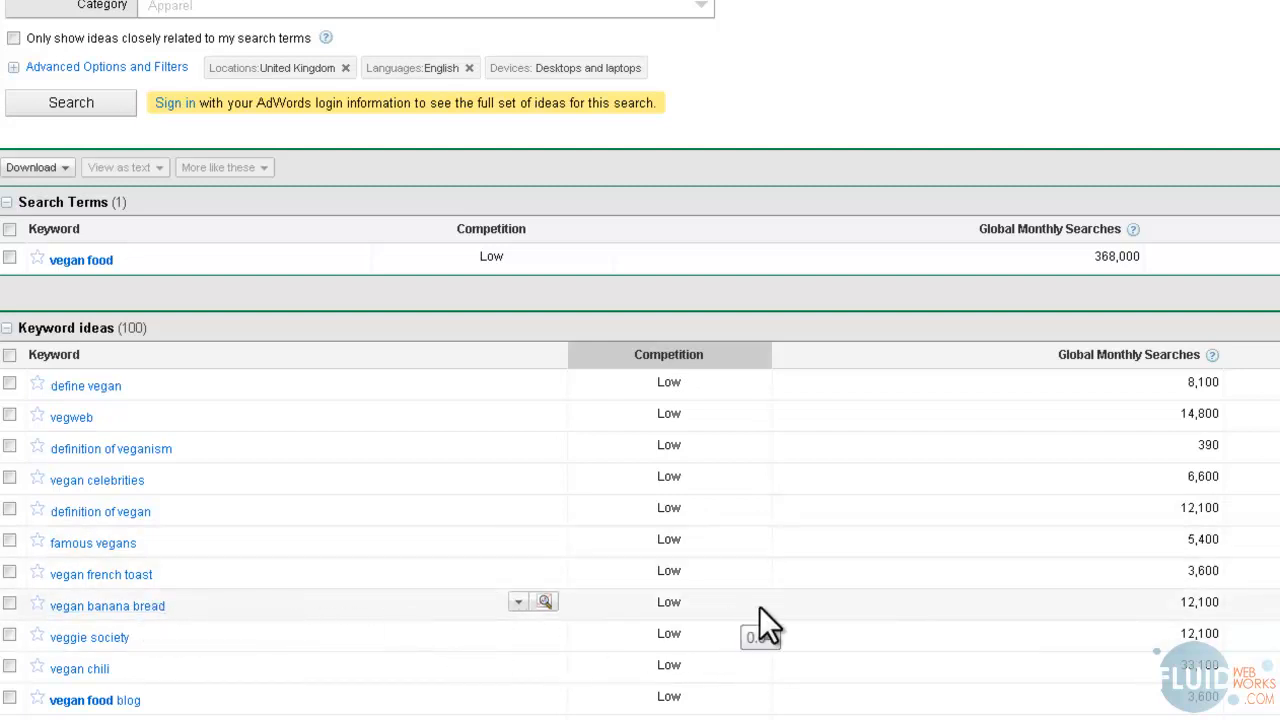
{"action": "mouse_move", "coordinate": [1100, 552]}
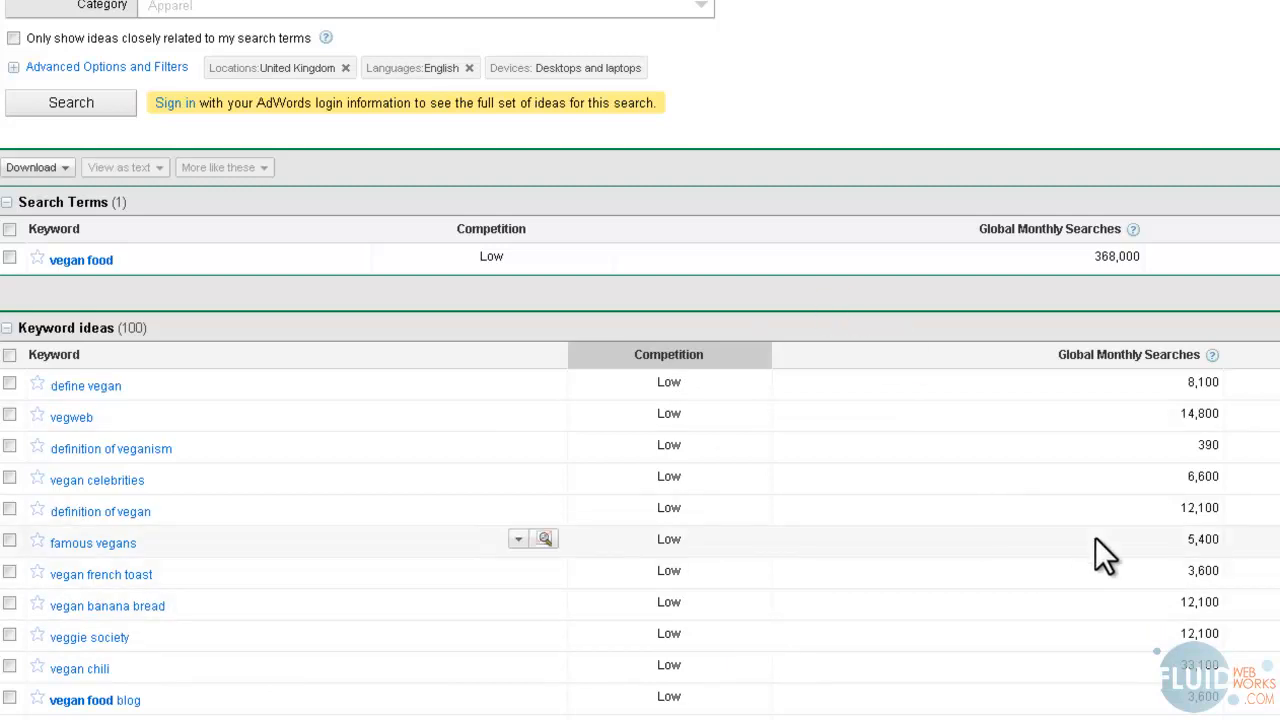
{"action": "scroll", "scroll_direction": "down", "scroll_amount": 3}
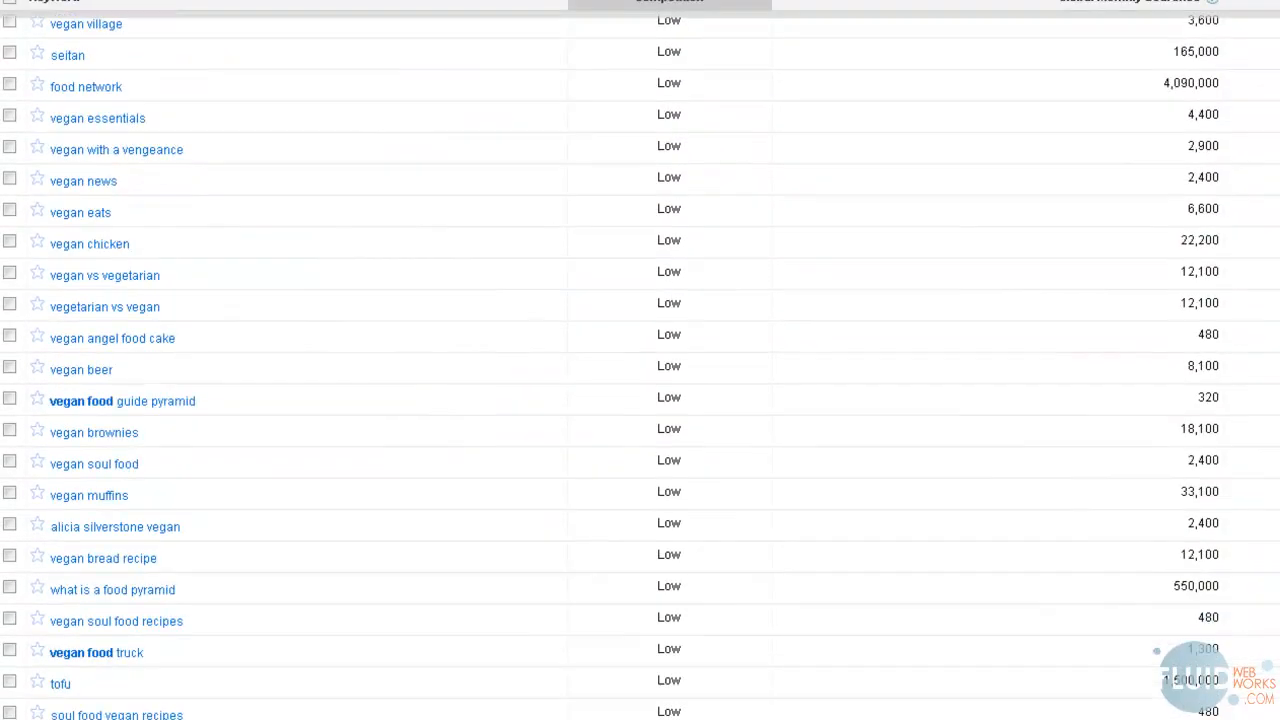
{"action": "scroll", "scroll_direction": "down", "scroll_amount": 3}
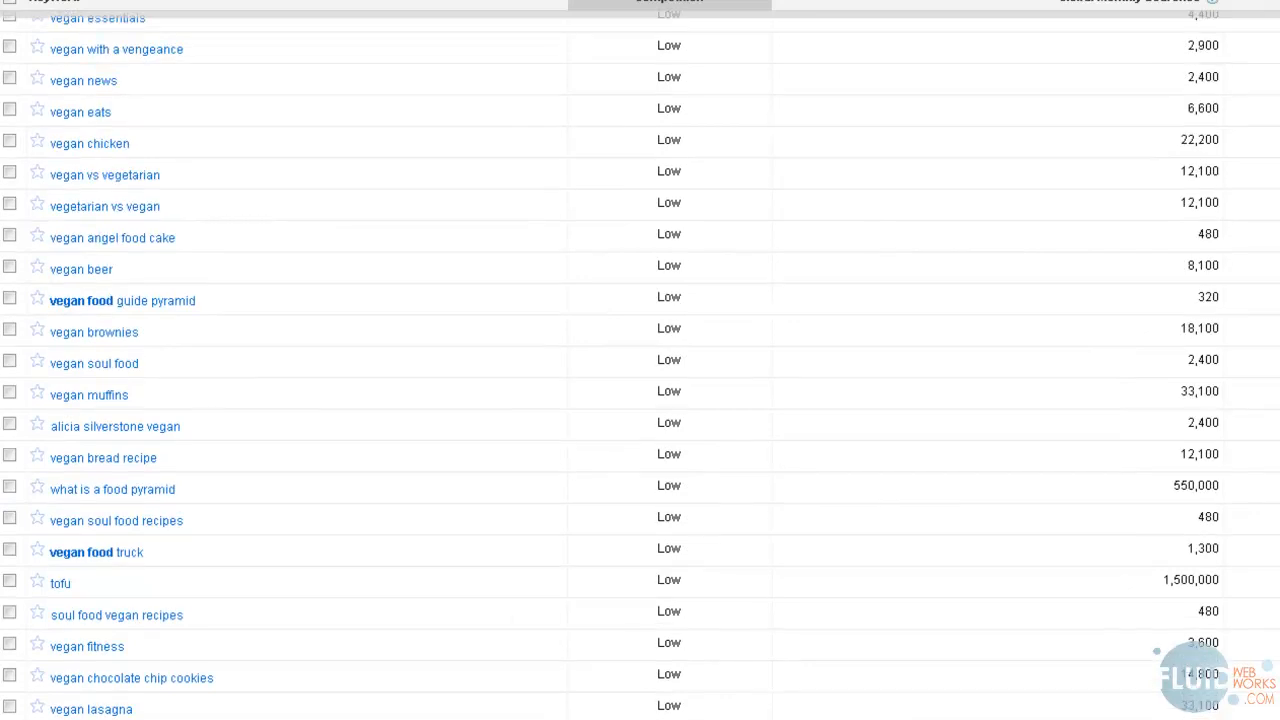
{"action": "scroll", "scroll_direction": "up", "scroll_amount": 3}
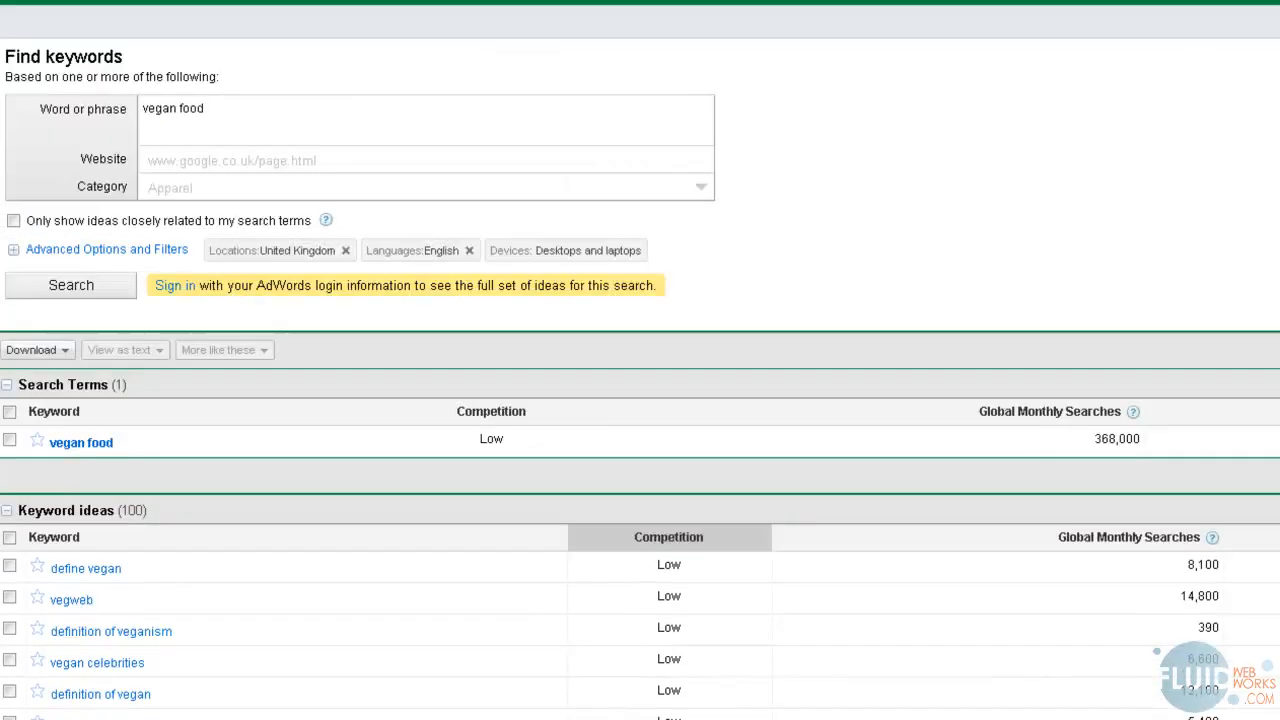
{"action": "mouse_move", "coordinate": [944, 244]}
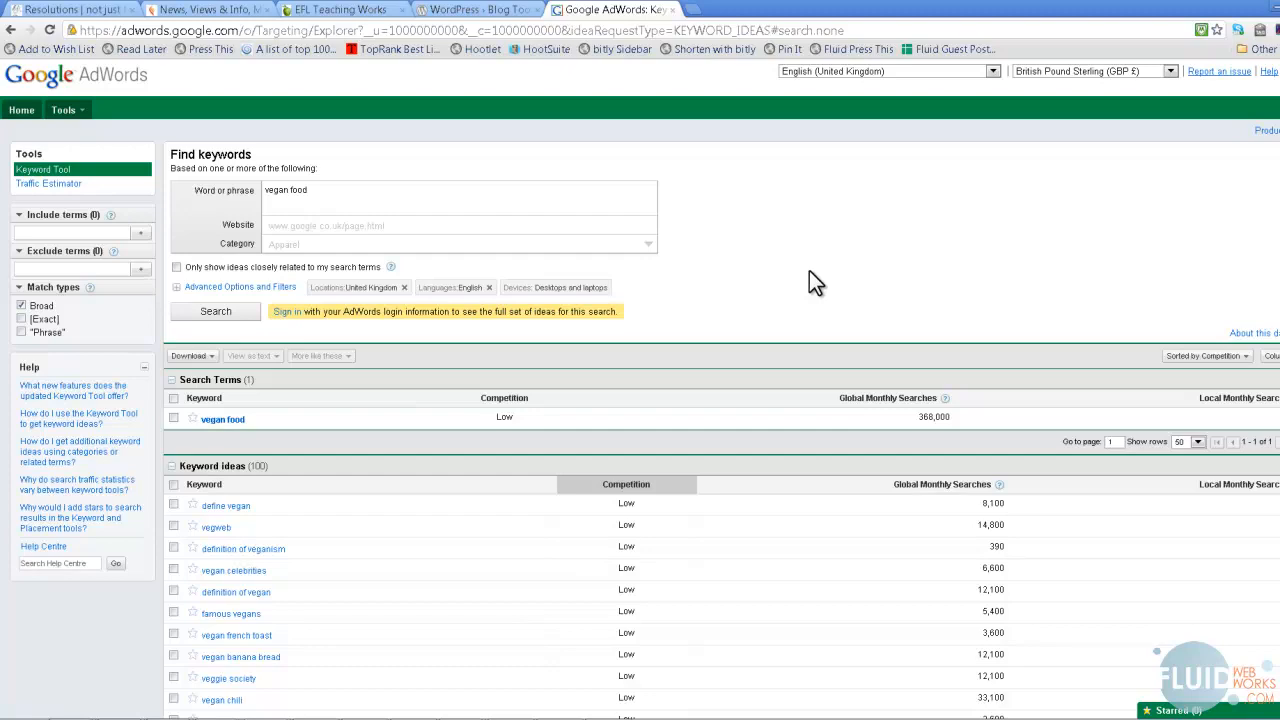
{"action": "mouse_move", "coordinate": [740, 268]}
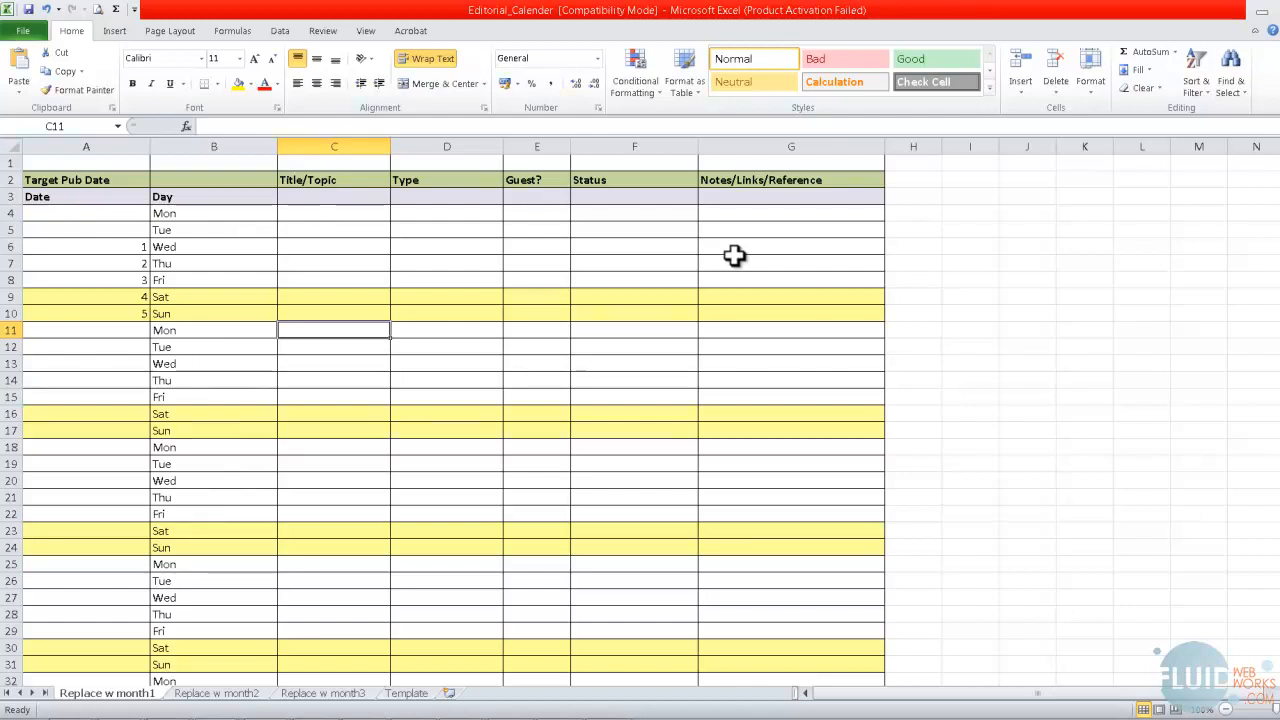
{"action": "mouse_move", "coordinate": [182, 272]}
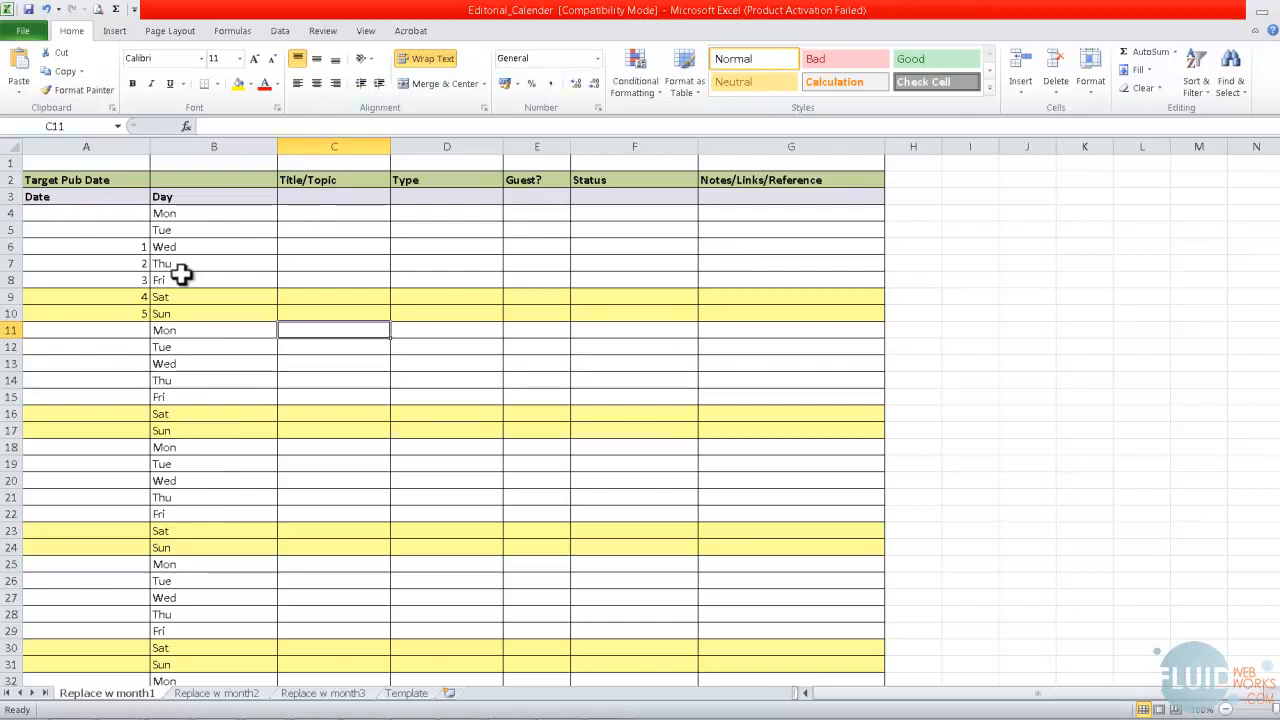
- Select the first-week dates in column A of the 'Replace w month1' calendar sheet
{"action": "left_click", "coordinate": [86, 246]}
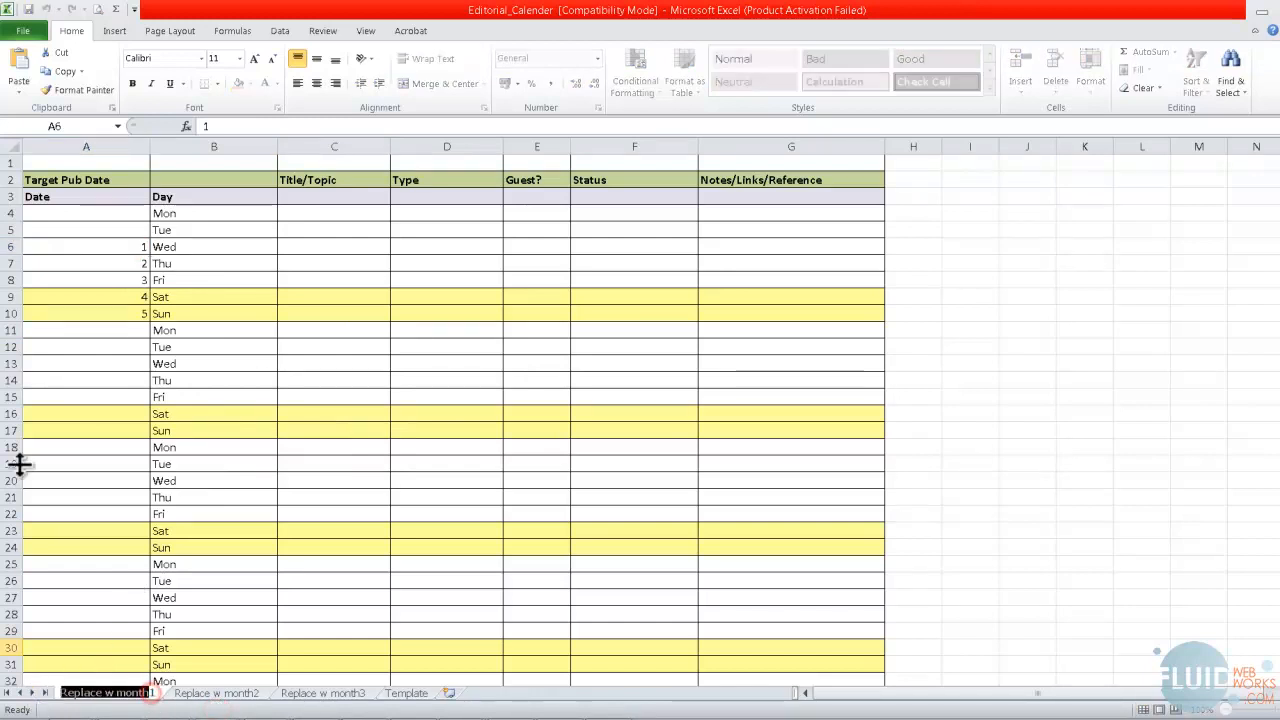
{"action": "left_click", "coordinate": [86, 246]}
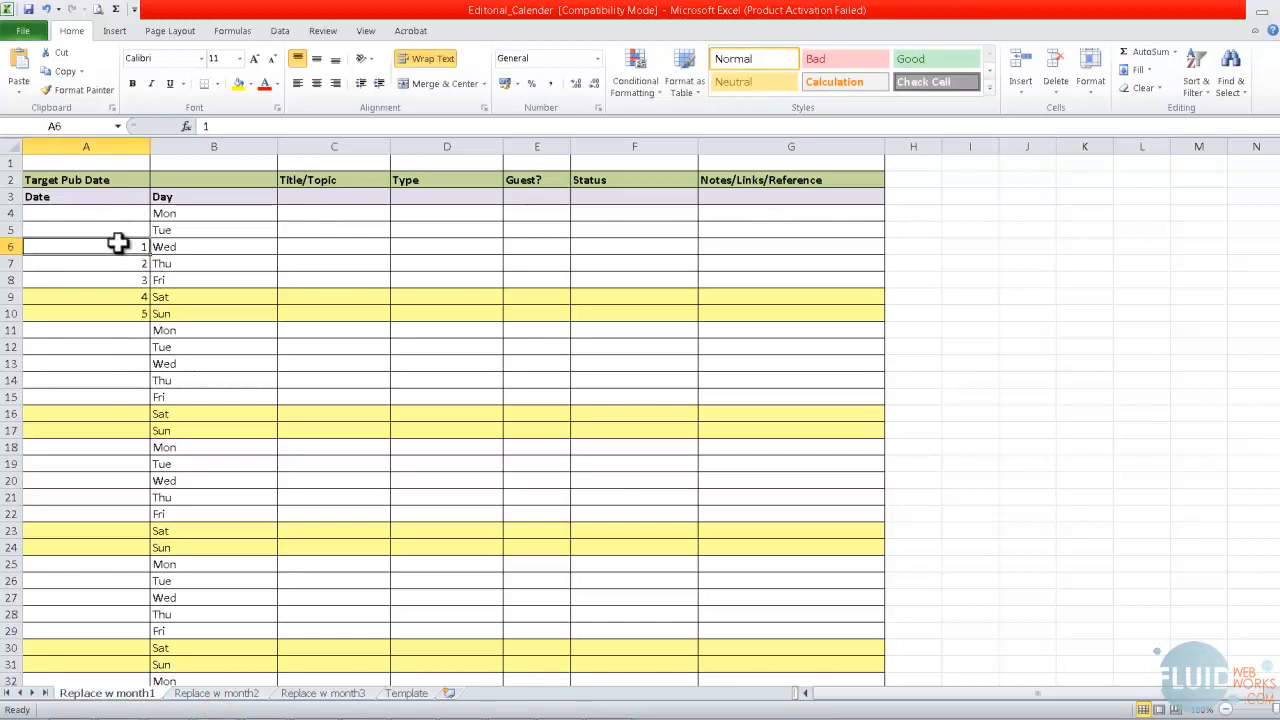
{"action": "mouse_move", "coordinate": [136, 248]}
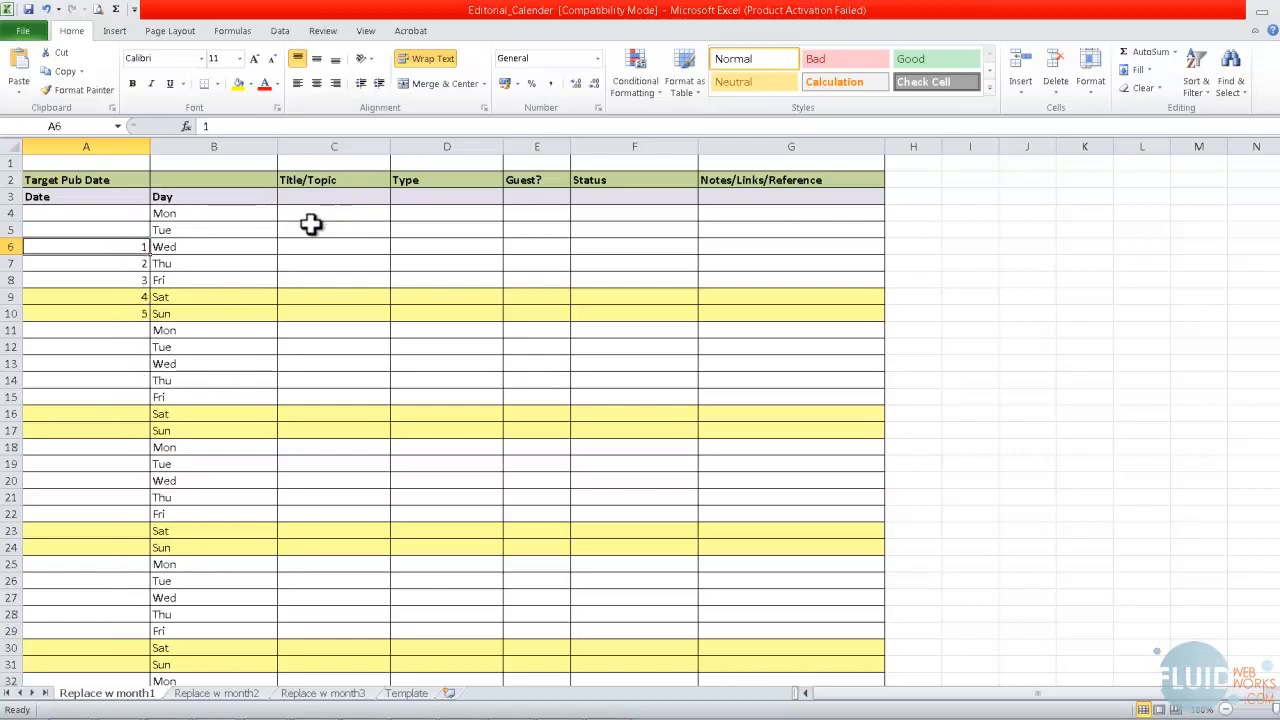
- Enter 'Definition of vegan' in C8 and 'vegan banana bread' in C15 as the Friday topics
{"action": "left_click", "coordinate": [332, 280]}
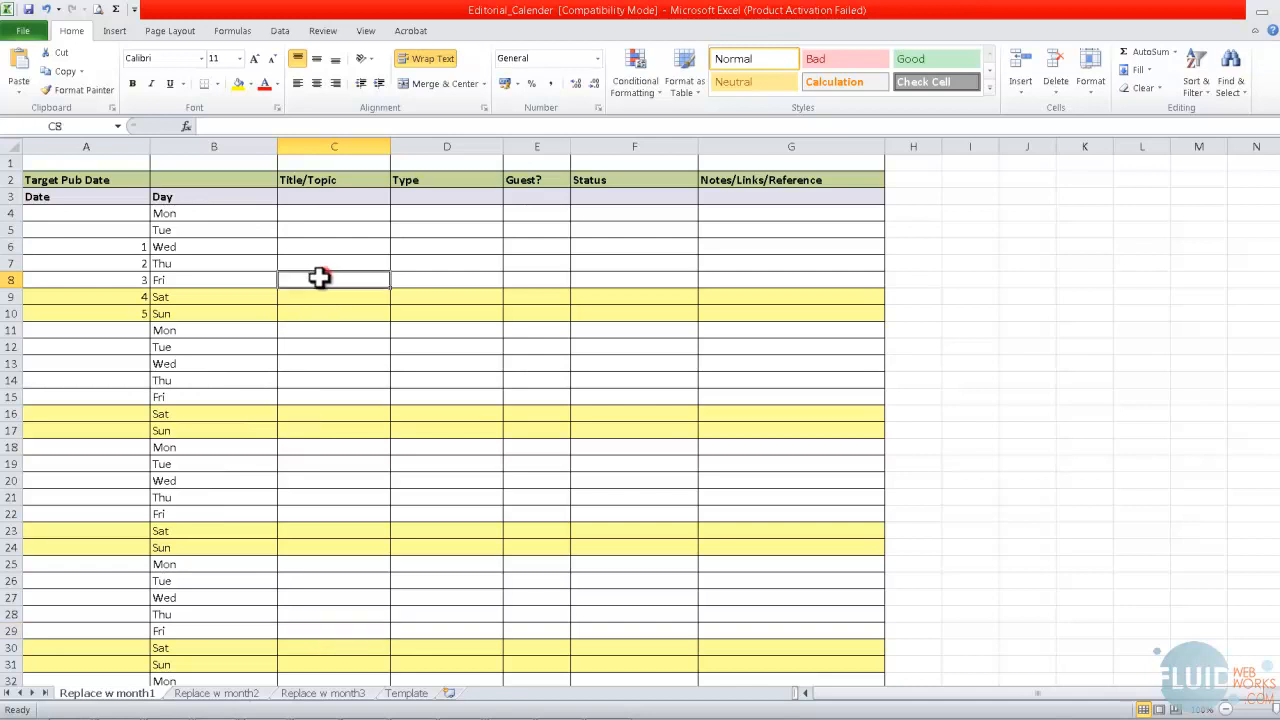
{"action": "type", "text": "W"}
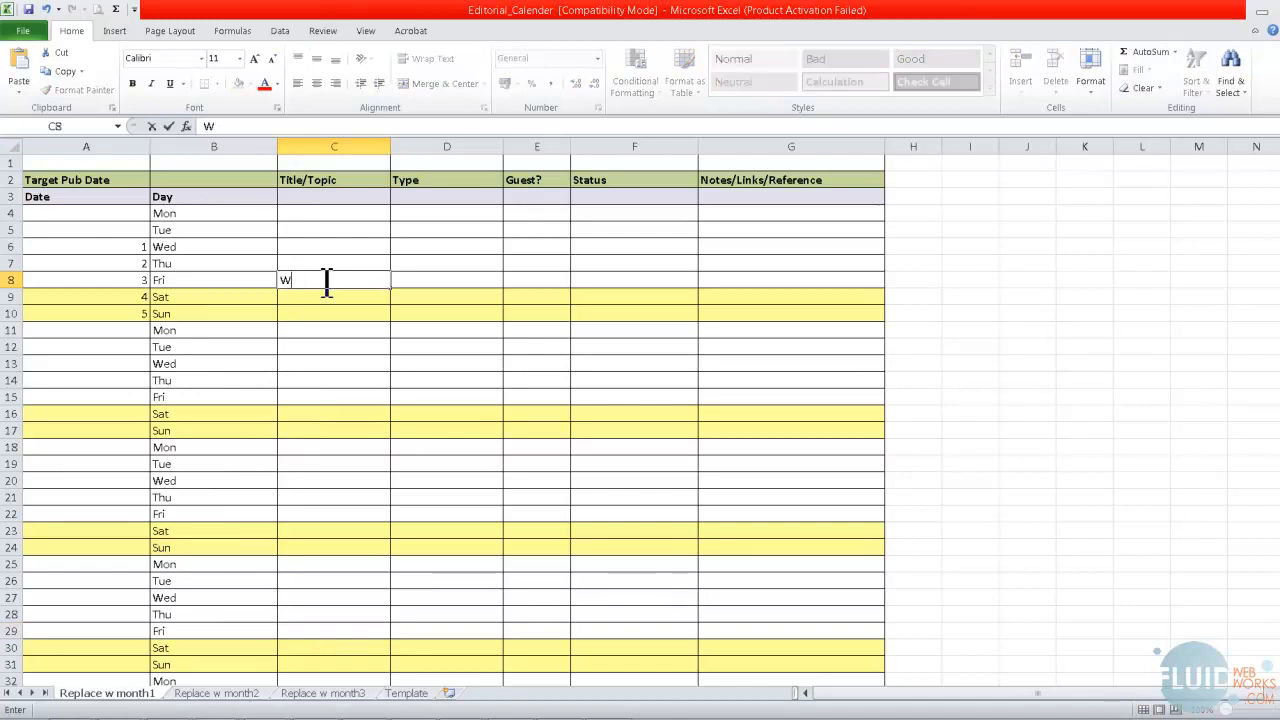
{"action": "type", "text": "Definition of vegan"}
{"action": "left_click", "coordinate": [334, 396]}
{"action": "type", "text": "vegan banan"}
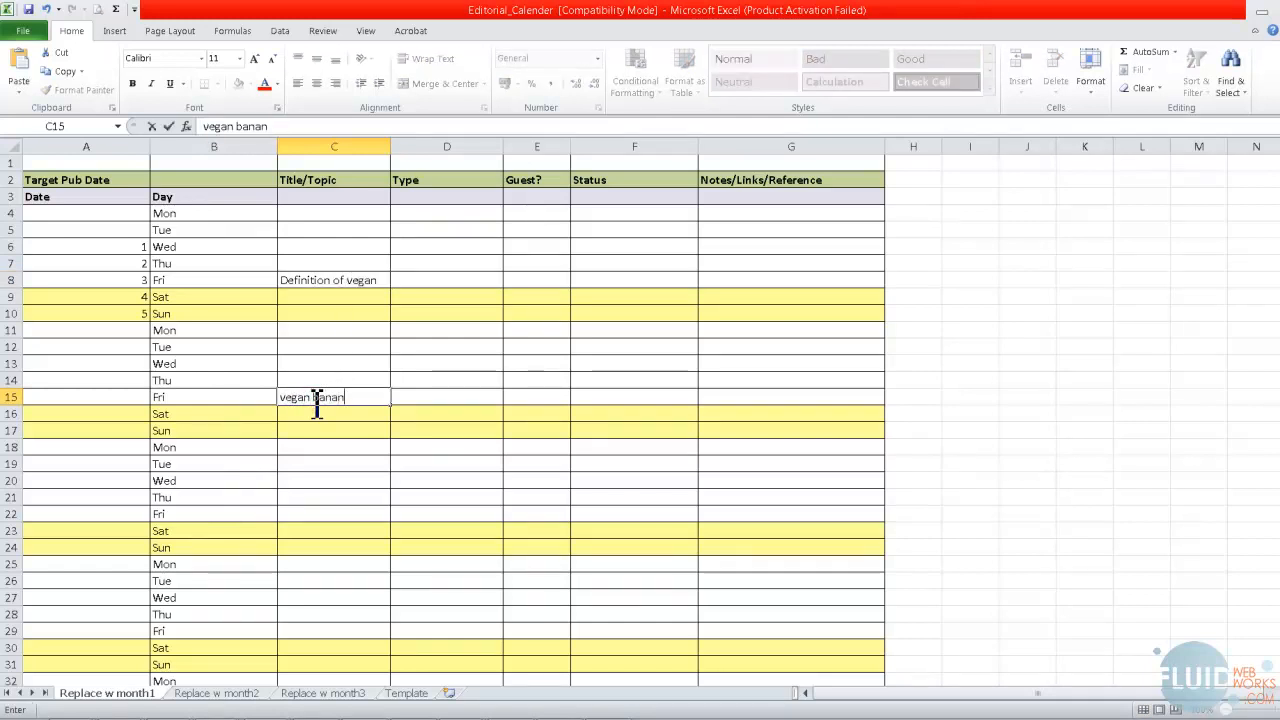
{"action": "type", "text": "a bread"}
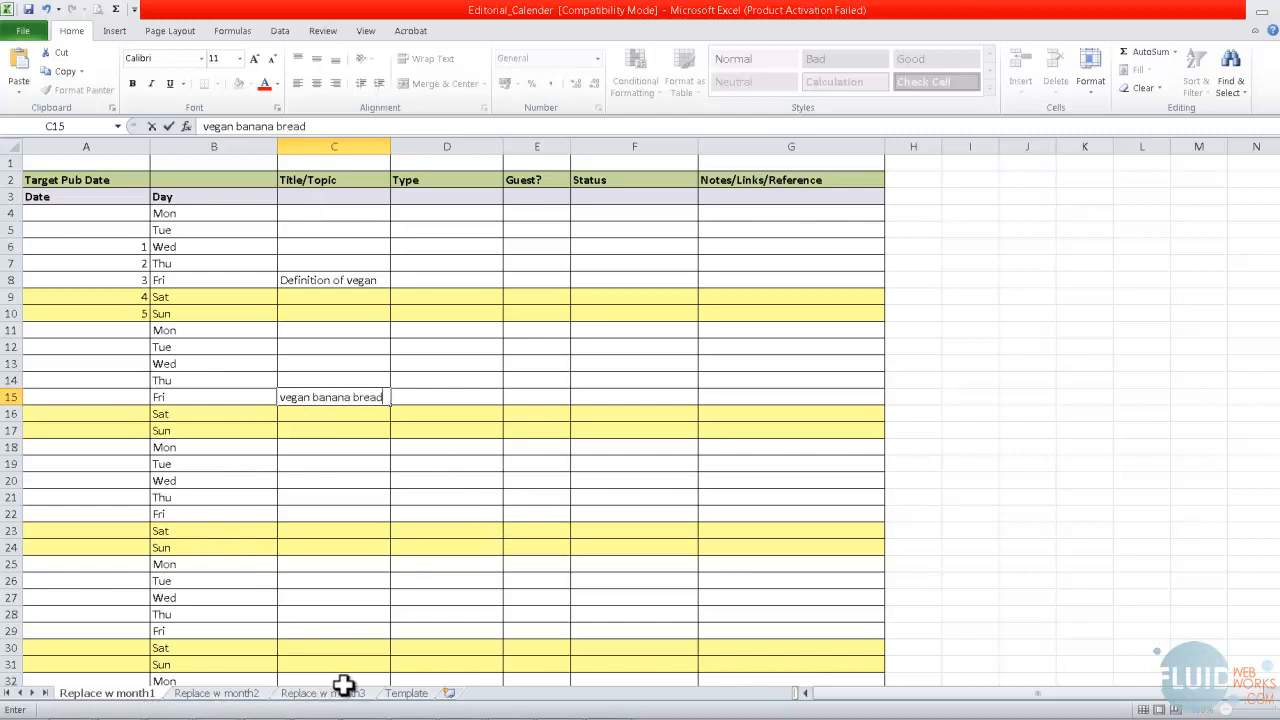
{"action": "left_click", "coordinate": [334, 296]}
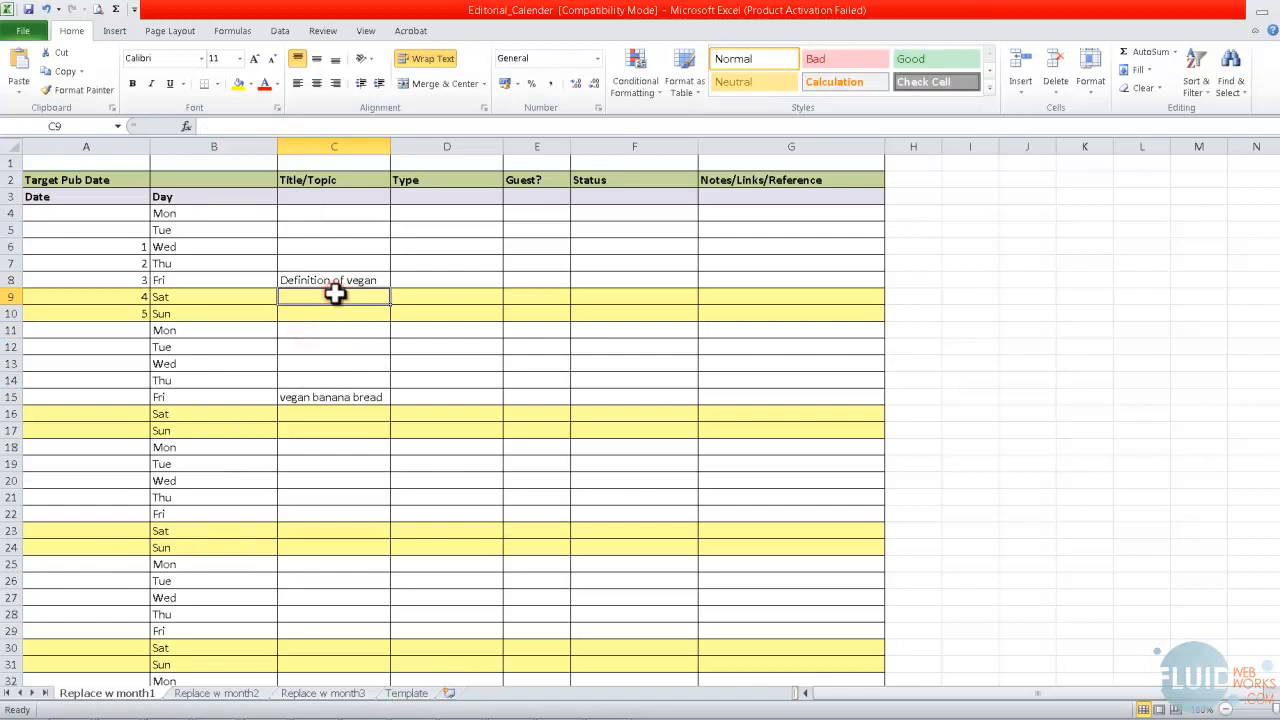